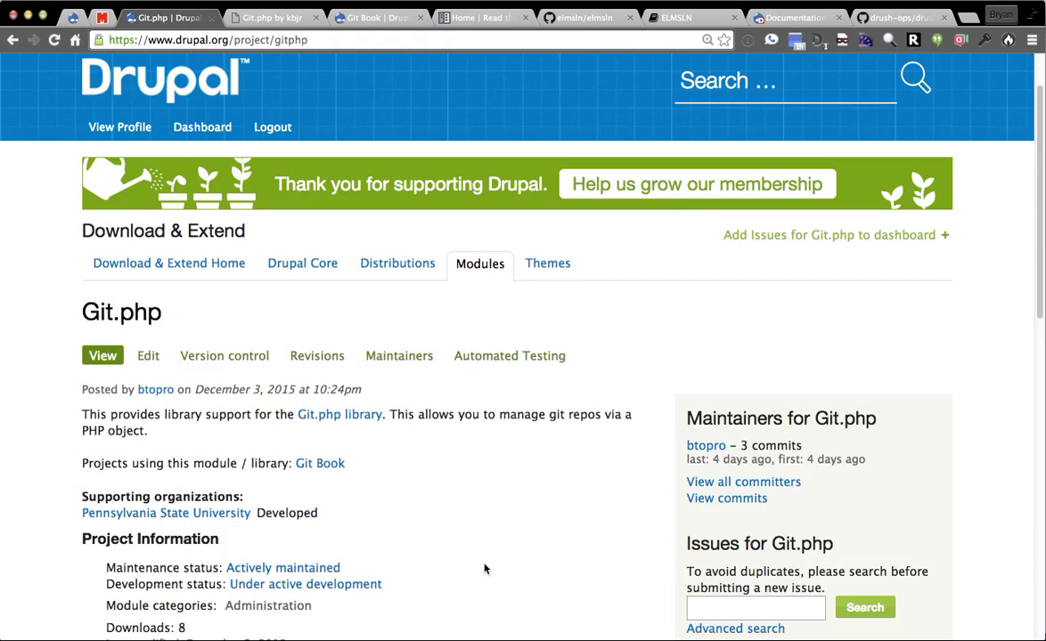
{"action": "mouse_move", "coordinate": [532, 533]}
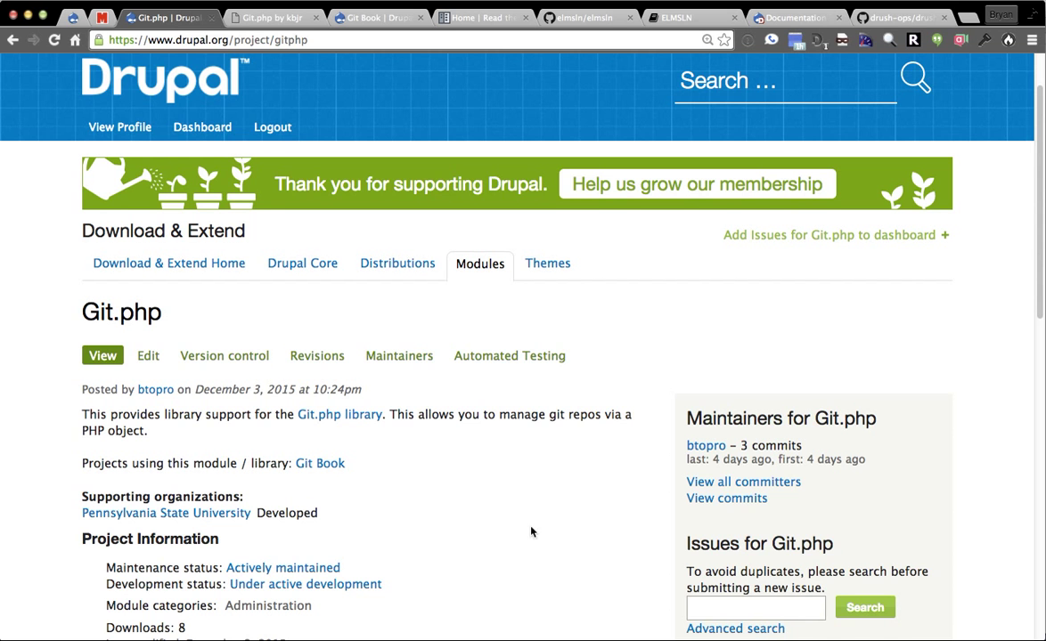
Step: View the Git.php by kbjr documentation and scroll to its Basic Use example
{"action": "scroll", "scroll_direction": "down", "scroll_amount": 3}
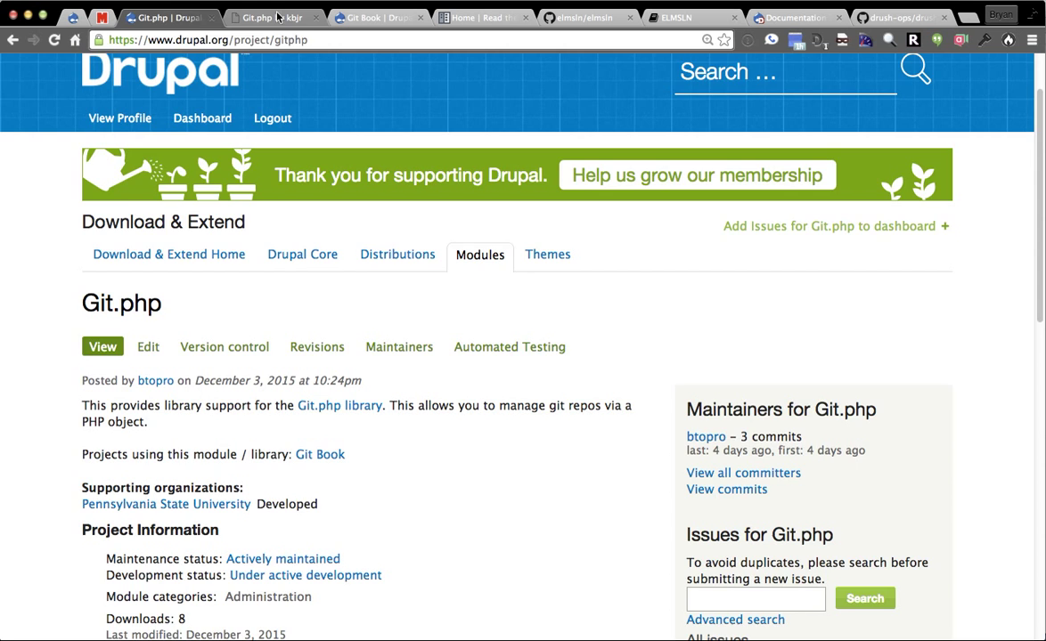
{"action": "left_click", "coordinate": [272, 17]}
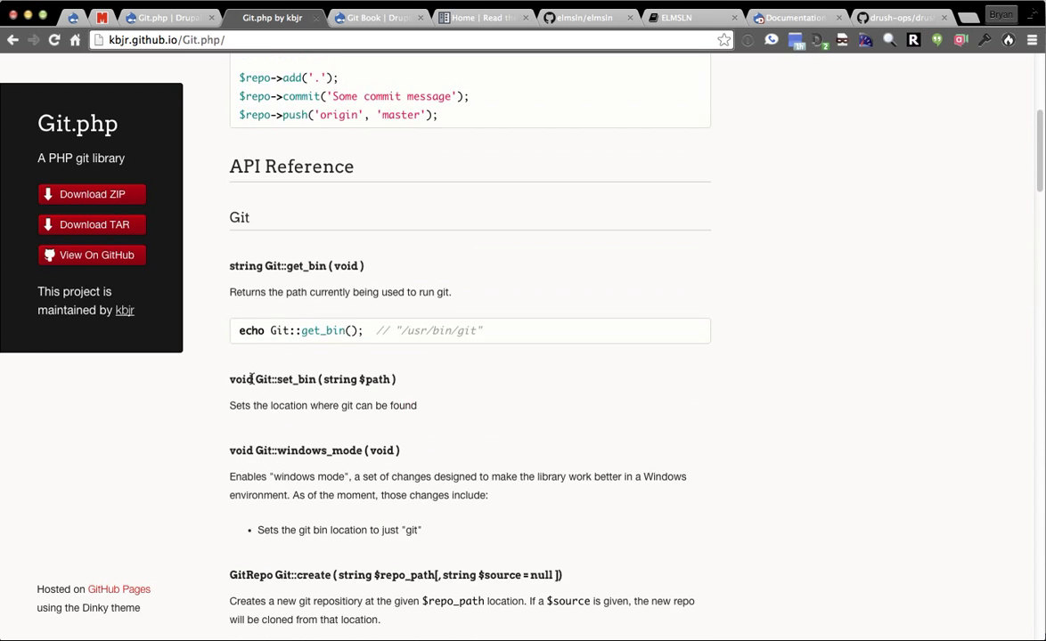
{"action": "scroll", "scroll_direction": "up", "scroll_amount": 3}
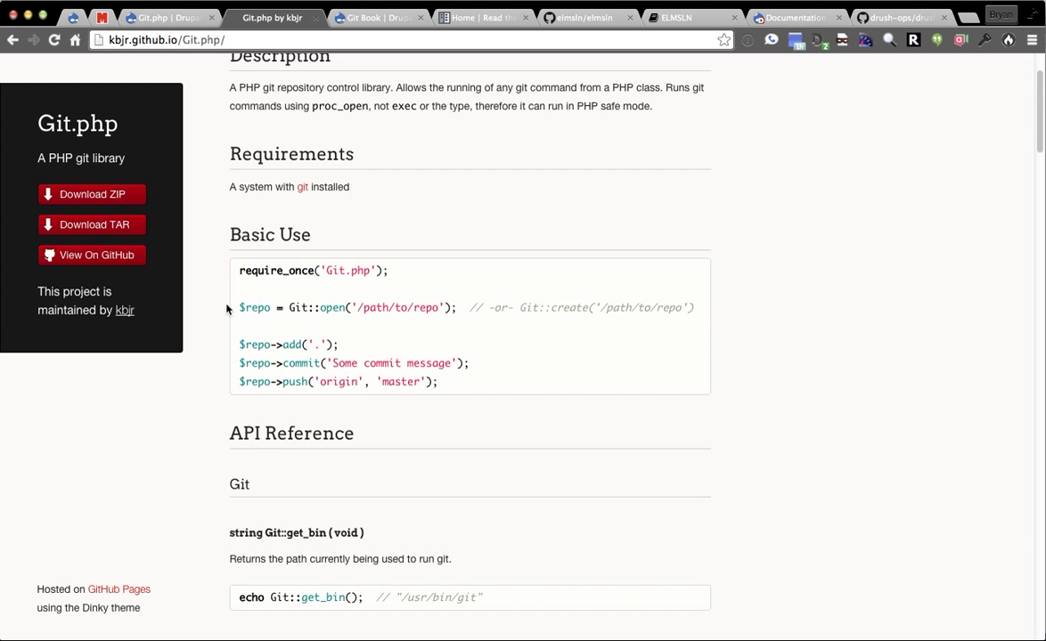
{"action": "mouse_move", "coordinate": [467, 292]}
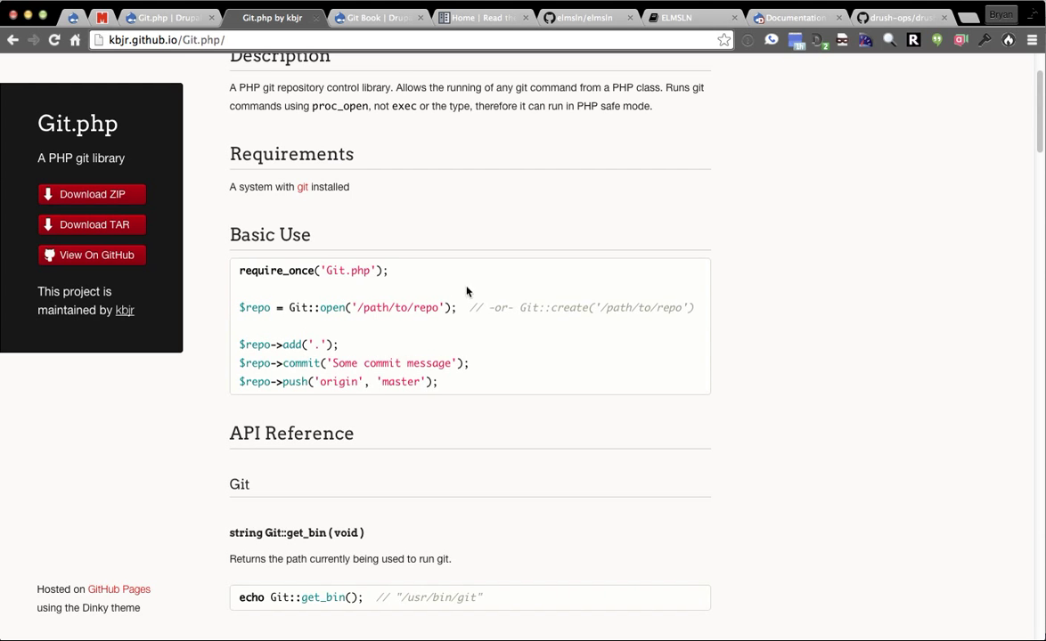
{"action": "mouse_move", "coordinate": [384, 304]}
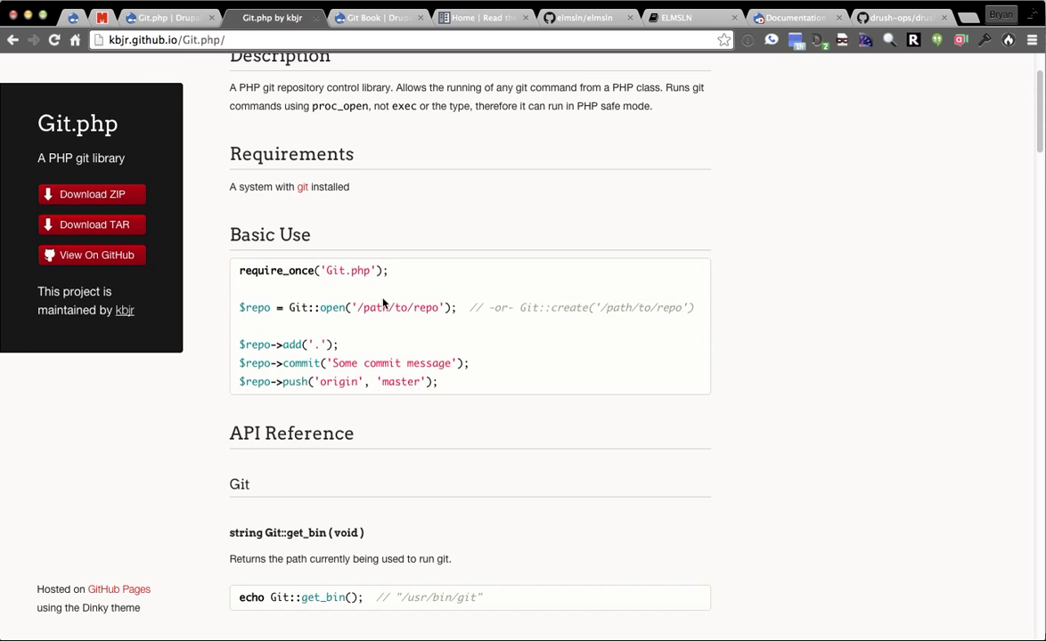
{"action": "mouse_move", "coordinate": [348, 242]}
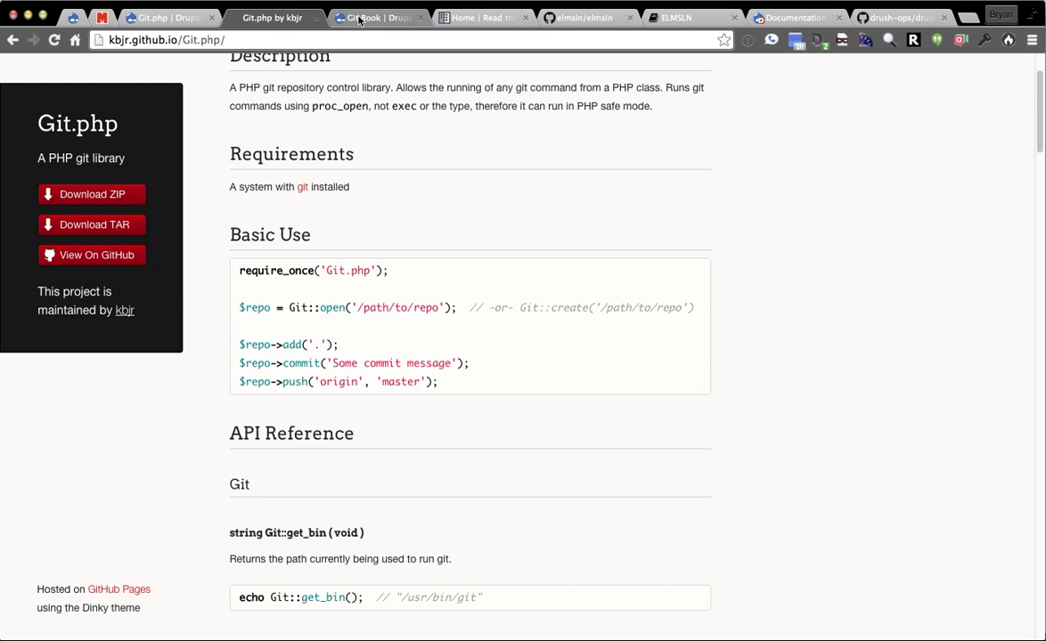
Step: Review the Git Book module page's submodules and server requirements
{"action": "left_click", "coordinate": [379, 17]}
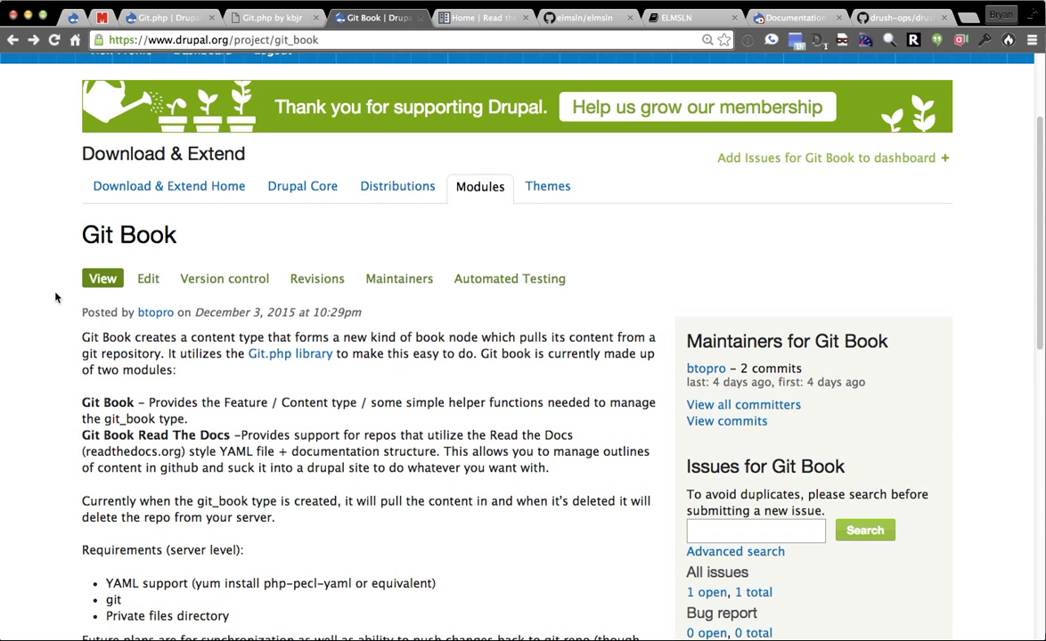
{"action": "scroll", "scroll_direction": "down", "scroll_amount": 3}
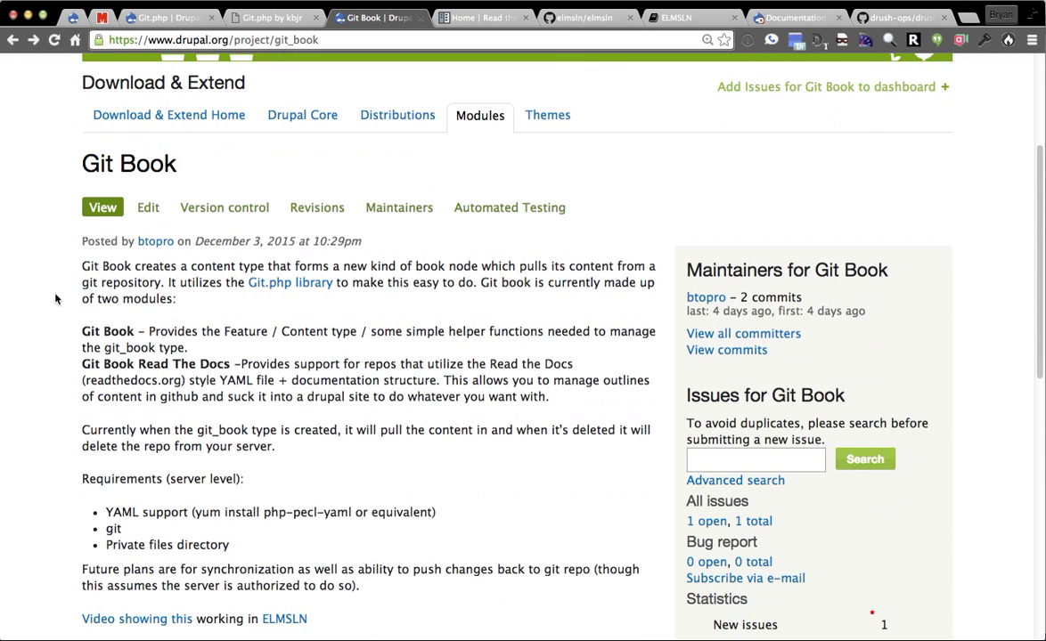
{"action": "scroll", "scroll_direction": "down", "scroll_amount": 3}
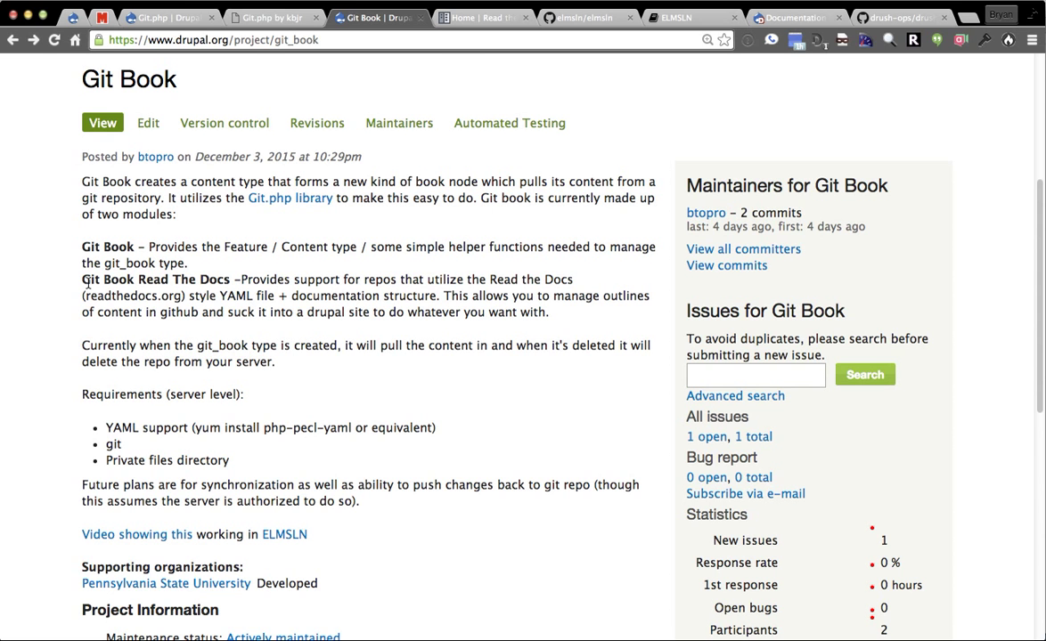
{"action": "mouse_move", "coordinate": [375, 238]}
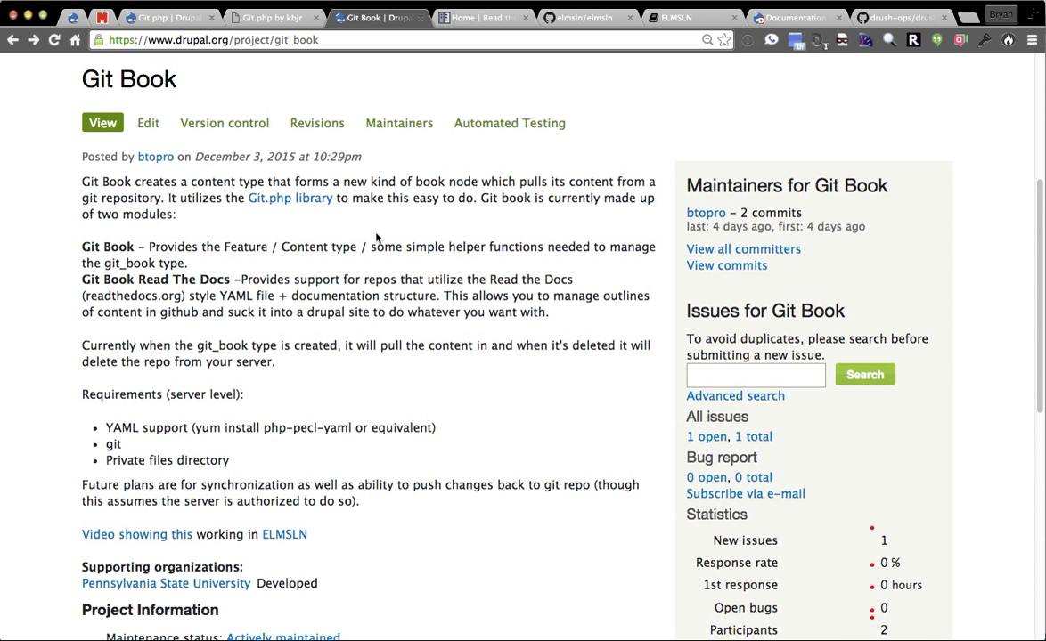
Step: Browse the Read the Docs homepage down to Recently Updated Projects and back up
{"action": "left_click", "coordinate": [481, 18]}
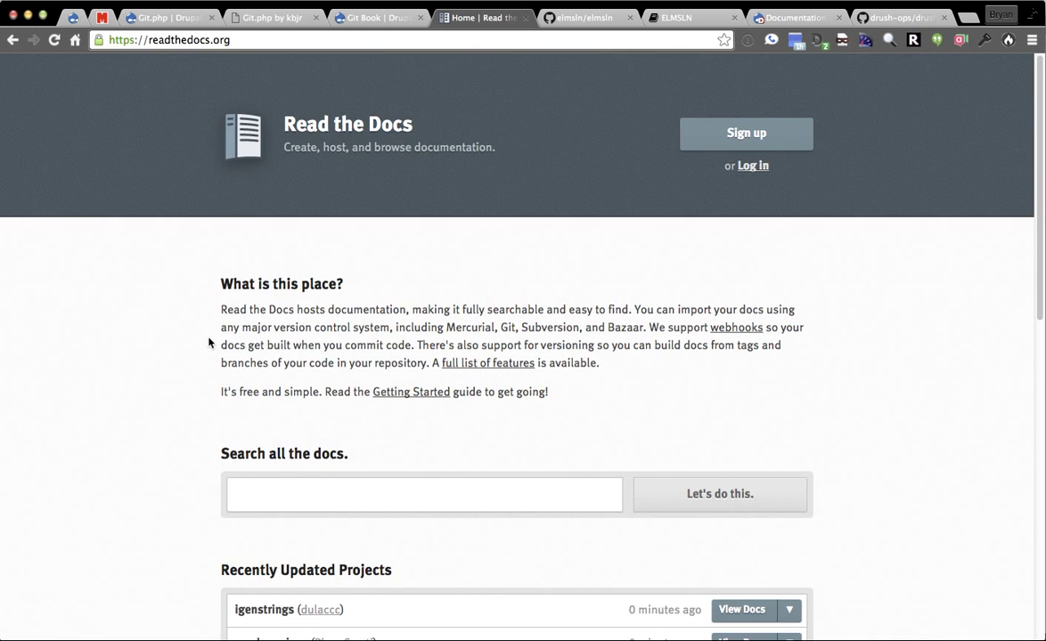
{"action": "scroll", "scroll_direction": "down", "scroll_amount": 3}
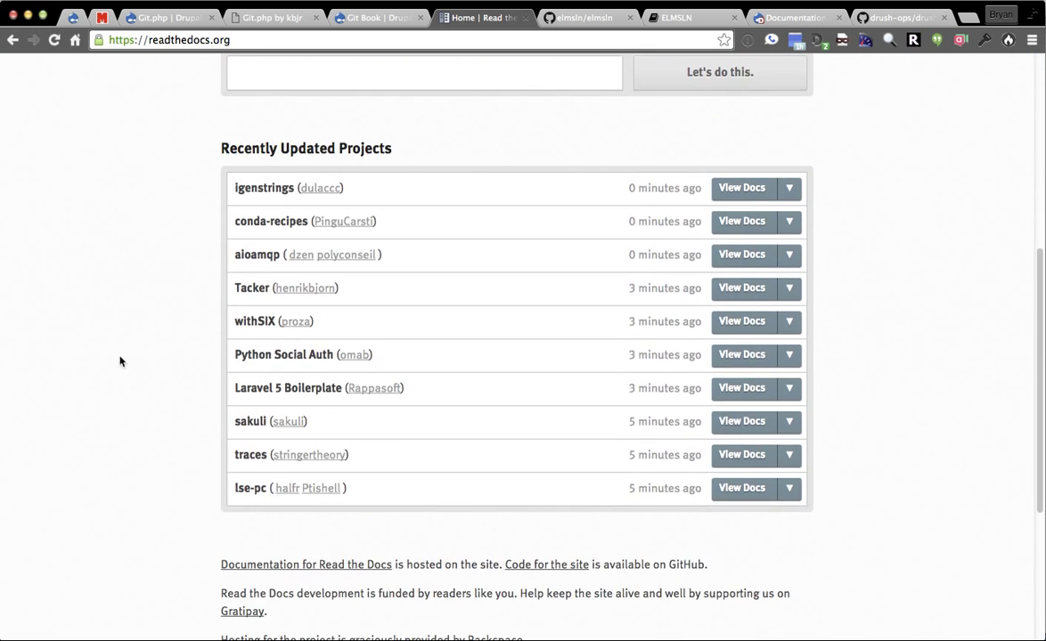
{"action": "scroll", "scroll_direction": "up", "scroll_amount": 3}
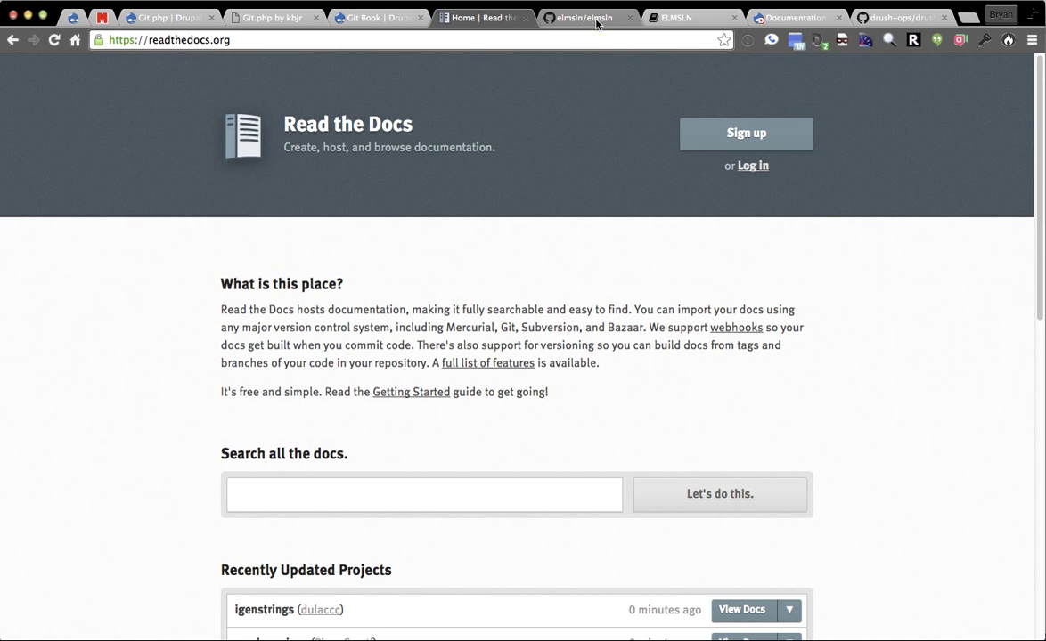
Step: Peek into the elmsln/elmsln docs folder, then view mkdocs.yml's site name and page navigation
{"action": "left_click", "coordinate": [588, 18]}
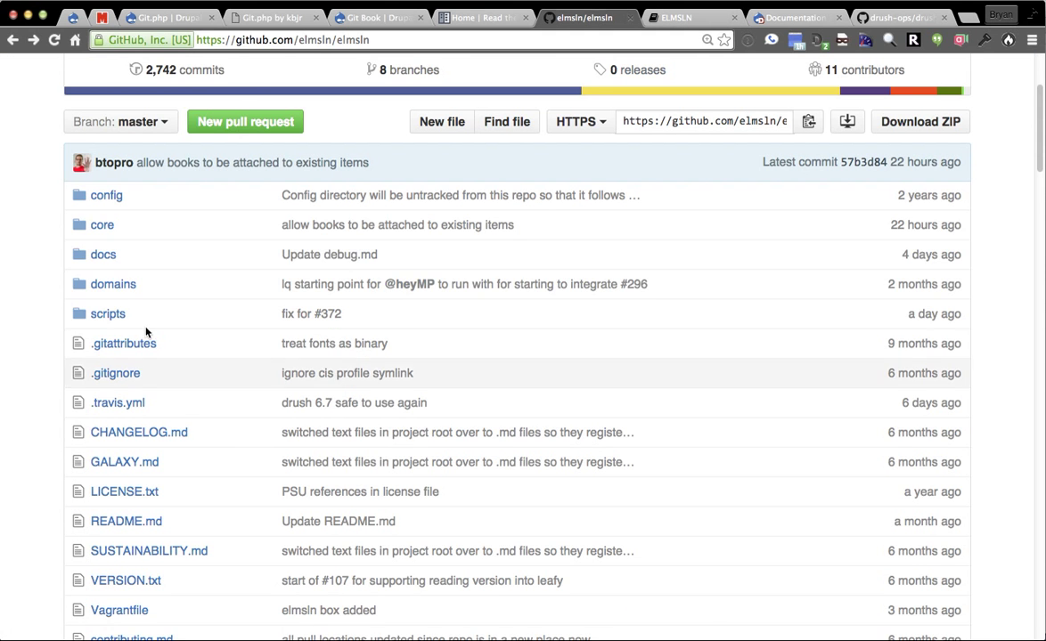
{"action": "scroll", "scroll_direction": "down", "scroll_amount": 3}
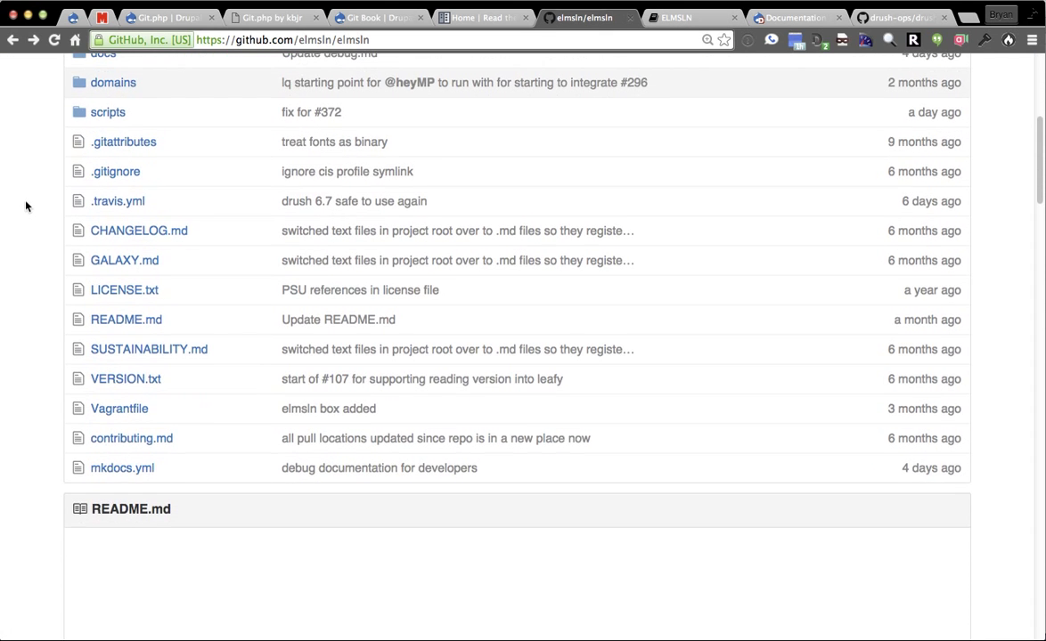
{"action": "scroll", "scroll_direction": "up", "scroll_amount": 3}
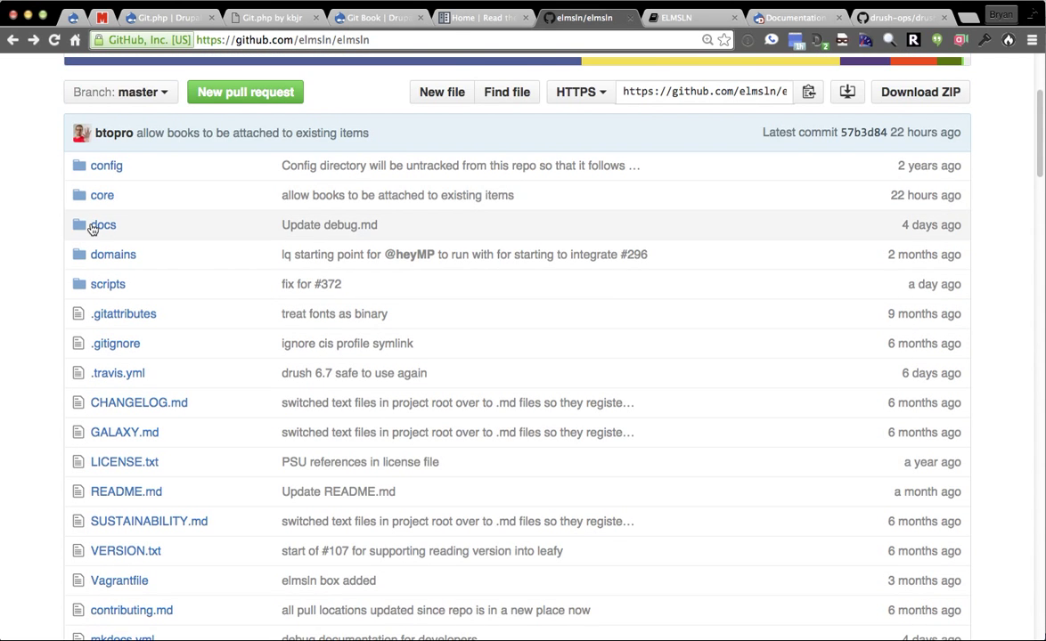
{"action": "left_click", "coordinate": [102, 224]}
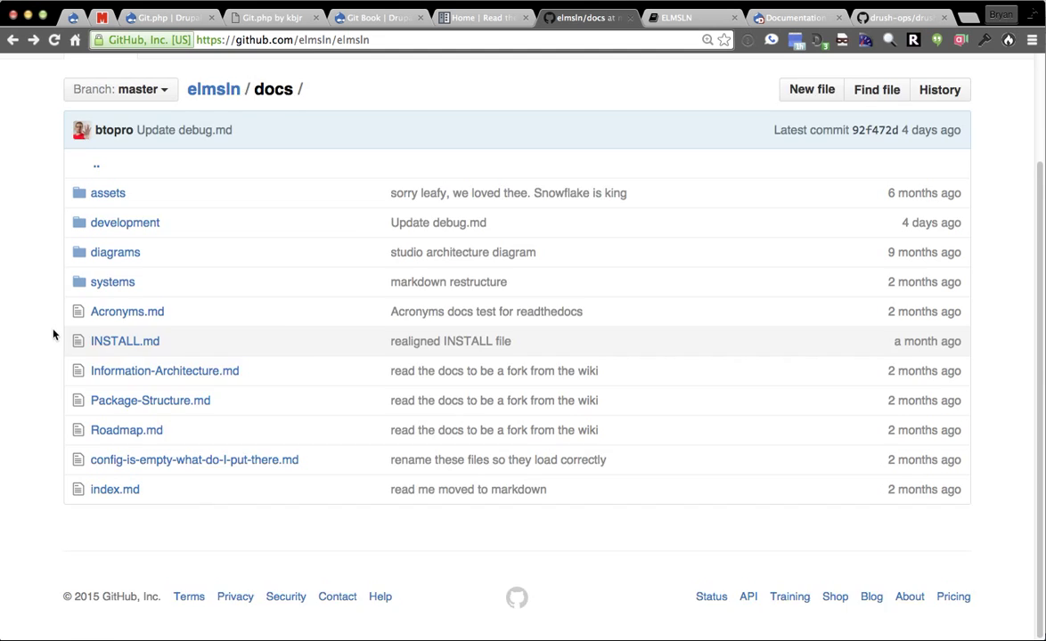
{"action": "left_click", "coordinate": [212, 89]}
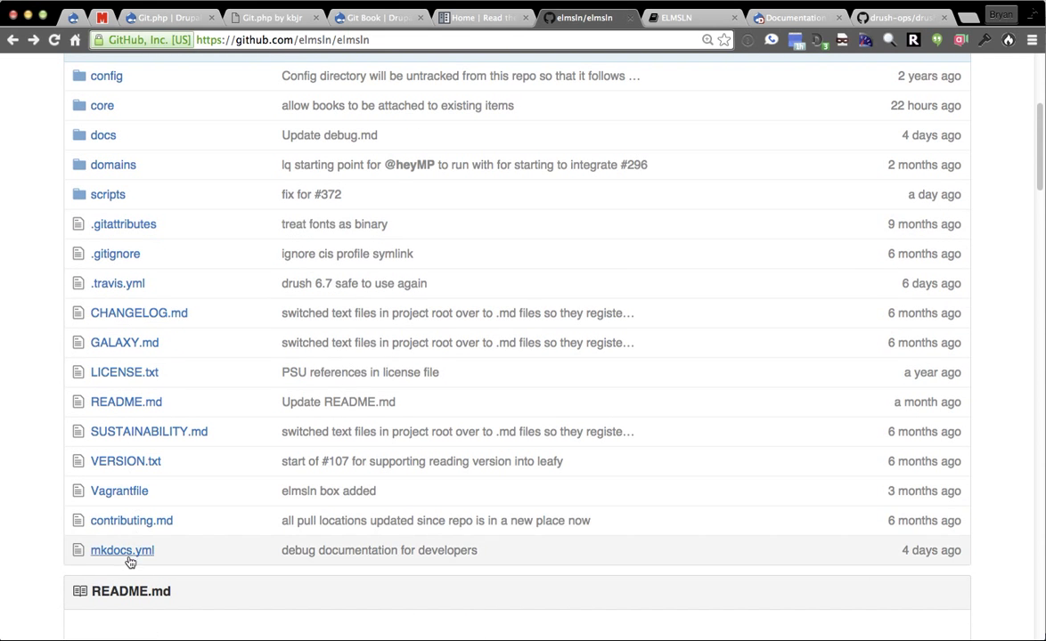
{"action": "left_click", "coordinate": [122, 550]}
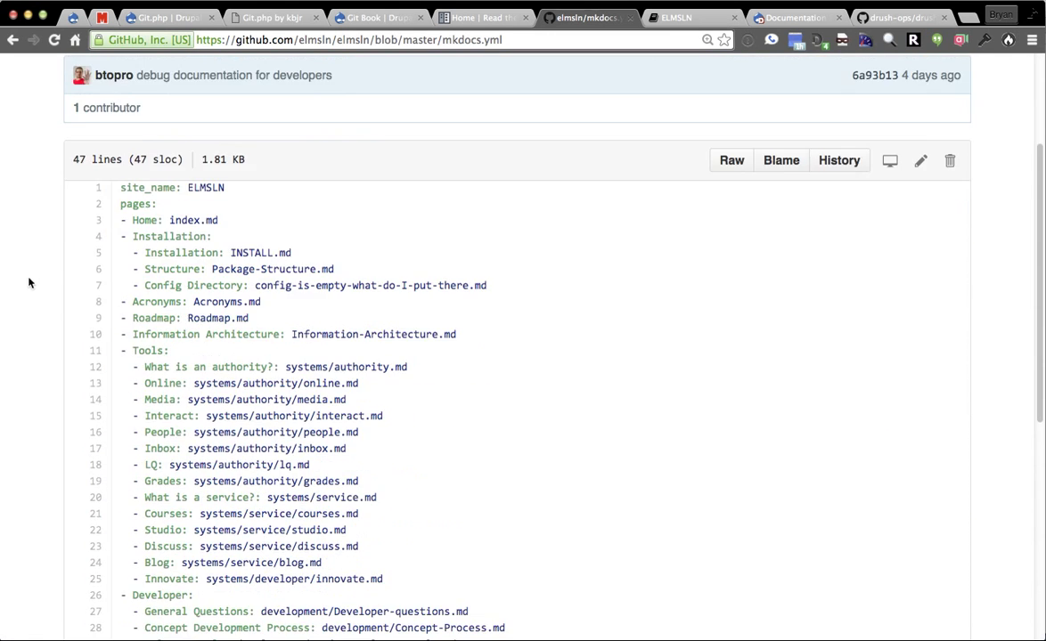
{"action": "scroll", "scroll_direction": "down", "scroll_amount": 3}
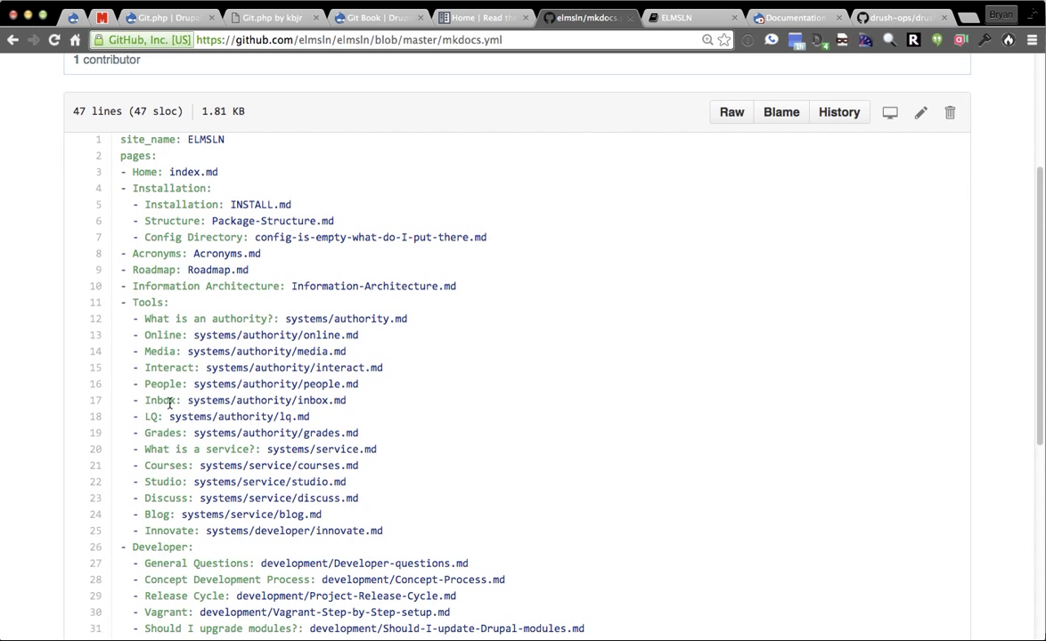
{"action": "mouse_move", "coordinate": [693, 17]}
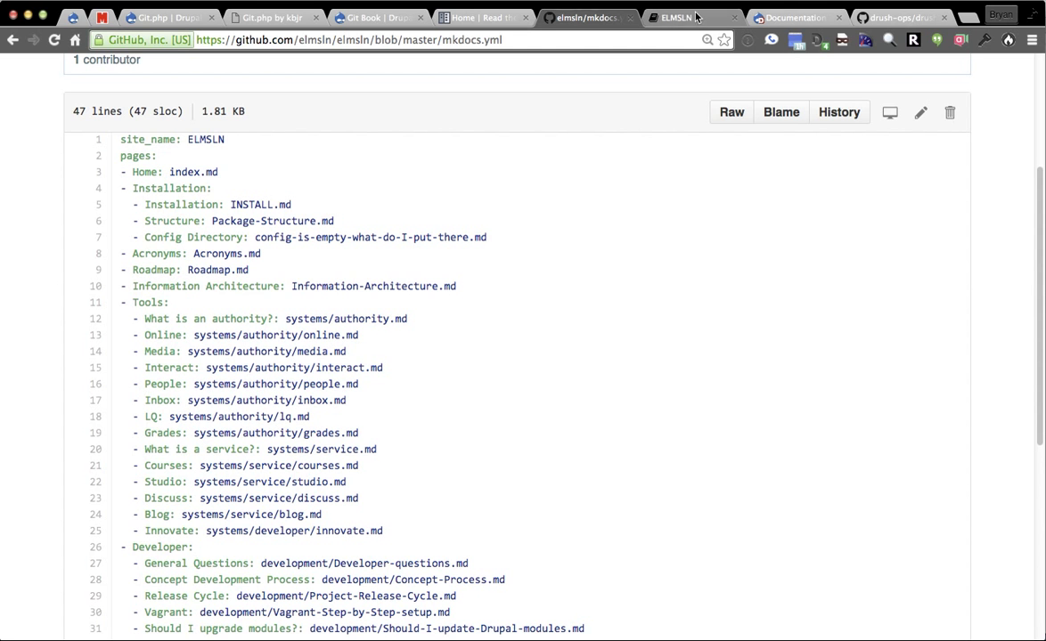
Step: In the published ELMSLN docs, visit the Roadmap page and then the Discuss page
{"action": "left_click", "coordinate": [677, 17]}
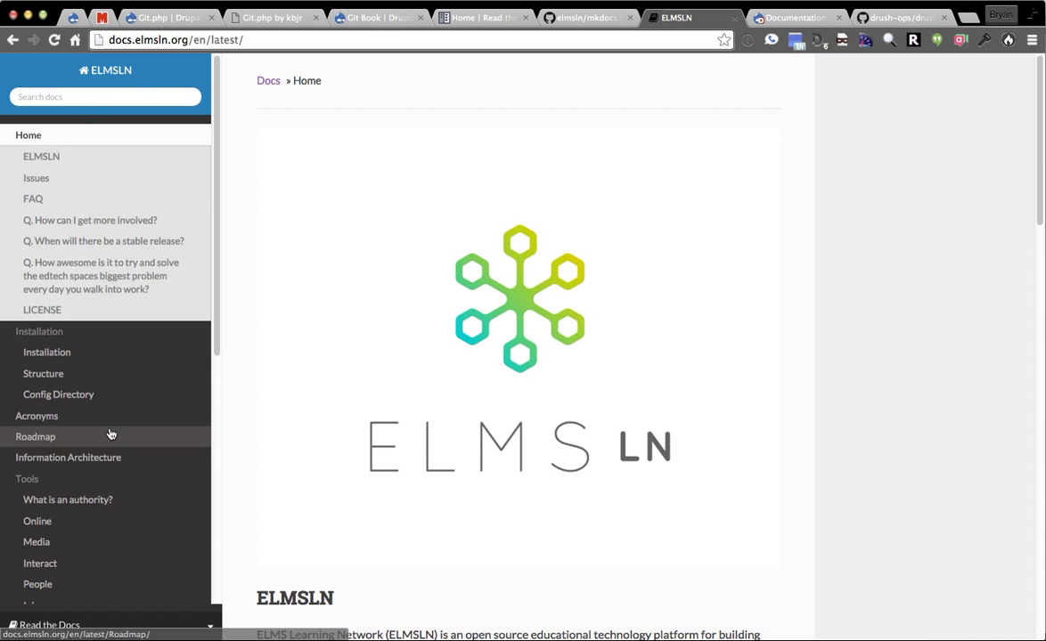
{"action": "left_click", "coordinate": [36, 437]}
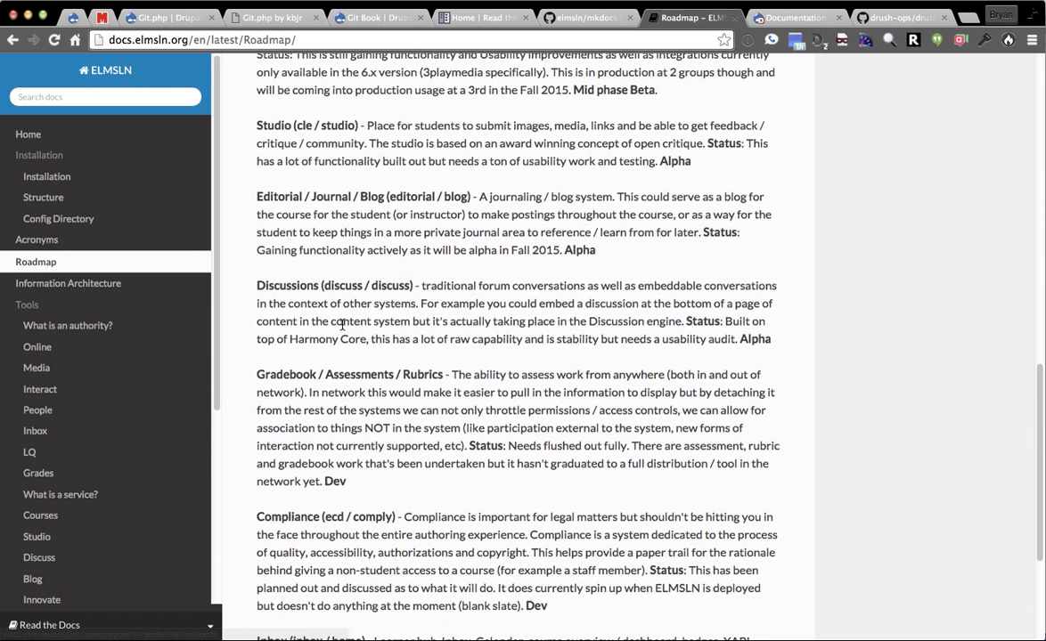
{"action": "left_click", "coordinate": [40, 557]}
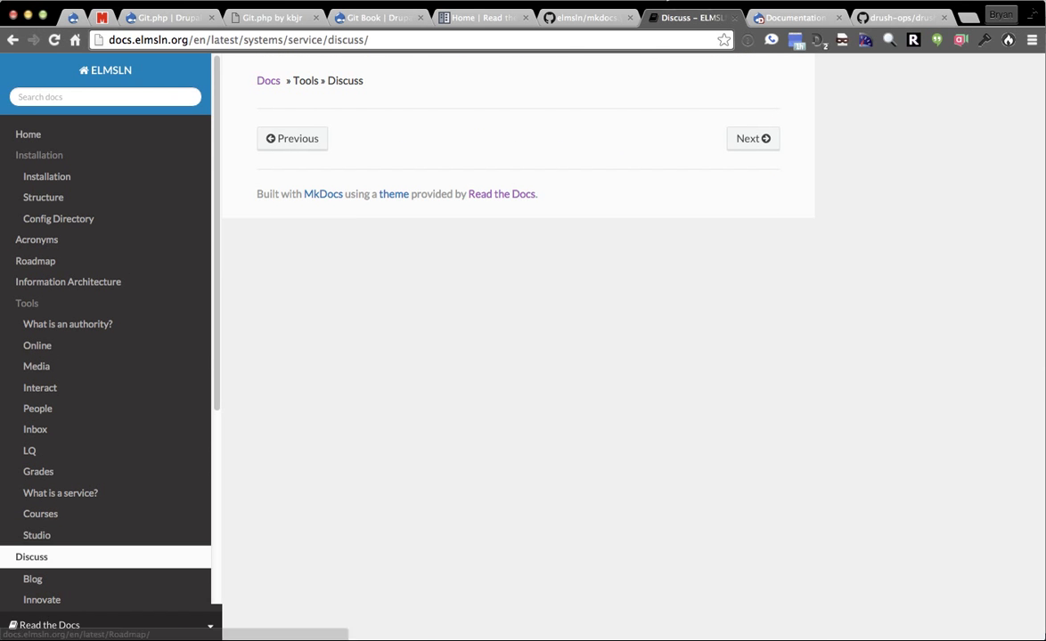
{"action": "mouse_move", "coordinate": [472, 17]}
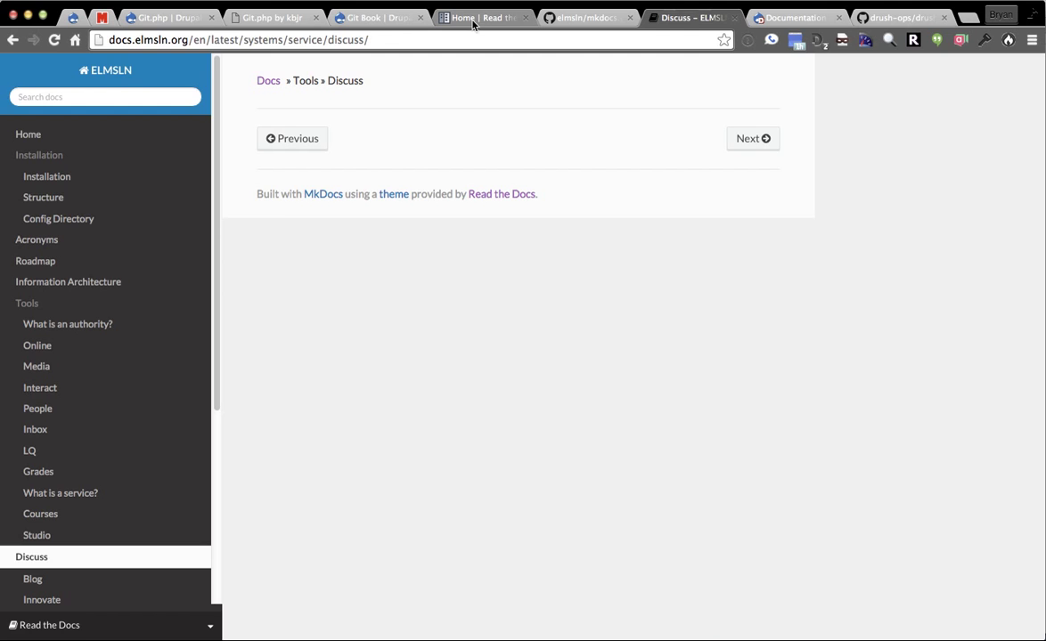
Step: Revisit the Git Book project page, then switch to the course's Documentation tab
{"action": "left_click", "coordinate": [373, 18]}
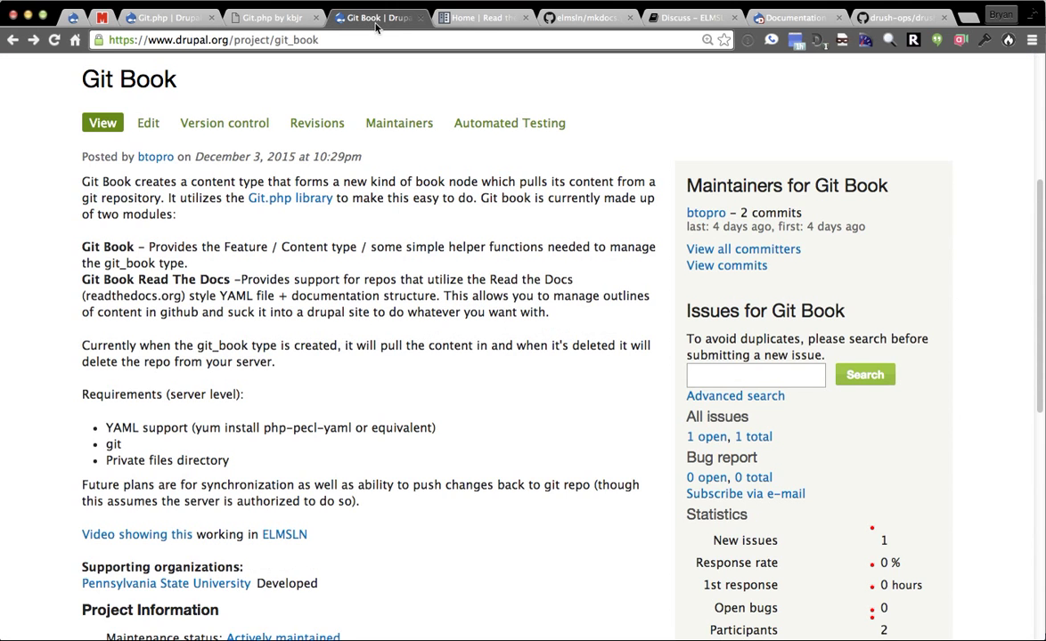
{"action": "scroll", "scroll_direction": "down", "scroll_amount": 3}
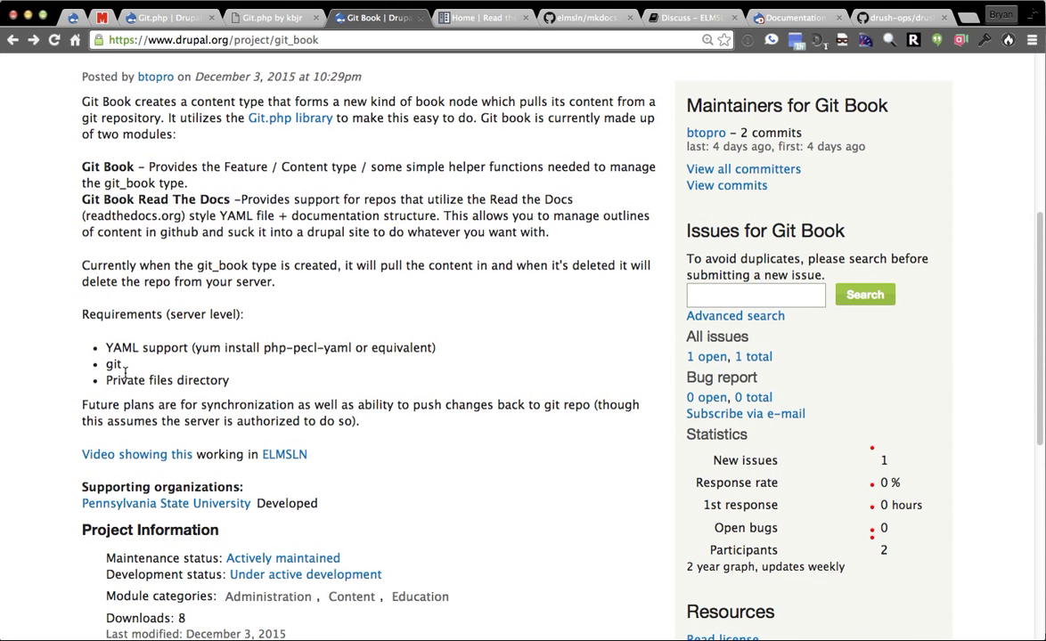
{"action": "mouse_move", "coordinate": [113, 364]}
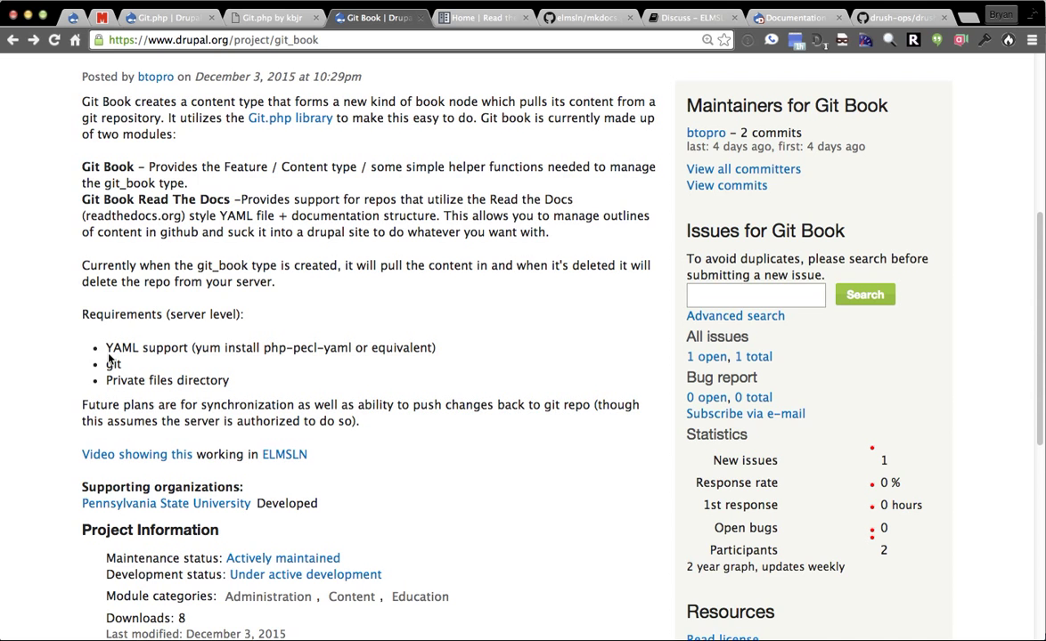
{"action": "scroll", "scroll_direction": "down", "scroll_amount": 3}
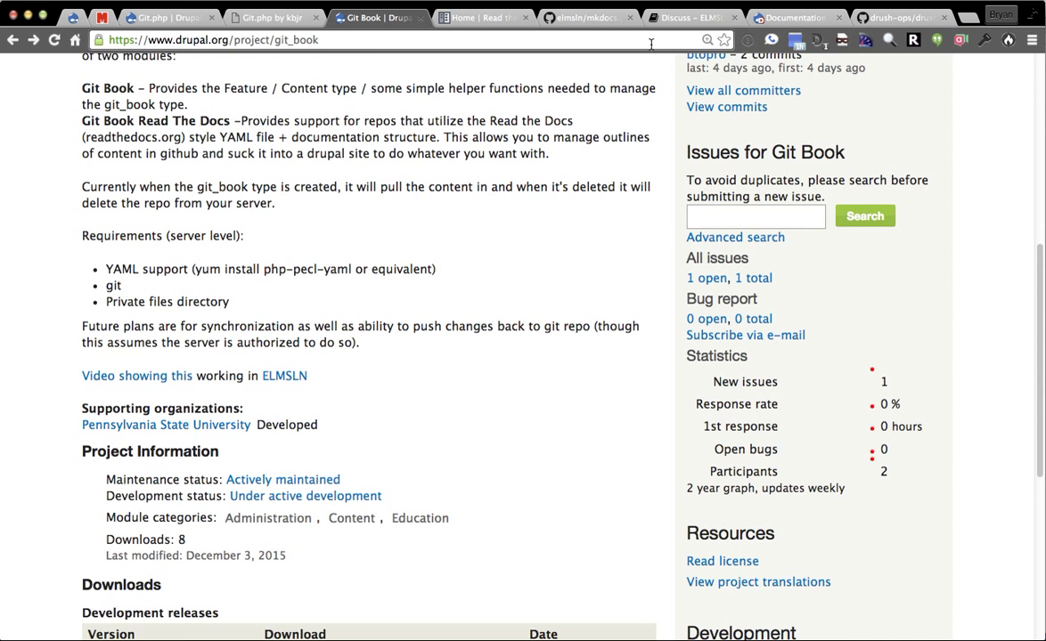
{"action": "left_click", "coordinate": [791, 16]}
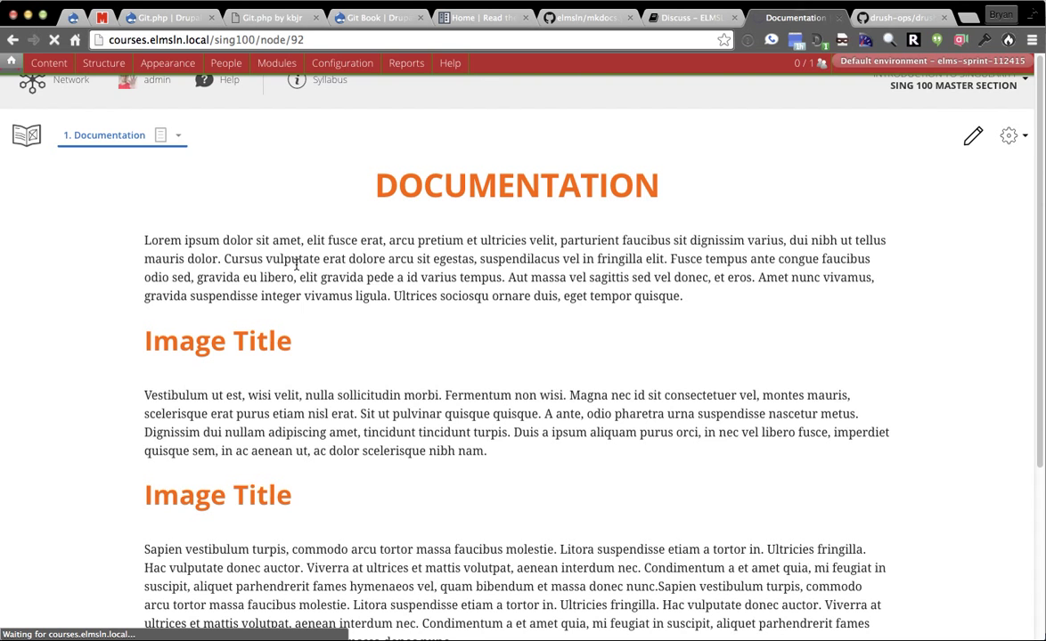
Step: Open the gear actions dropdown on the loaded Documentation page
{"action": "left_click", "coordinate": [253, 63]}
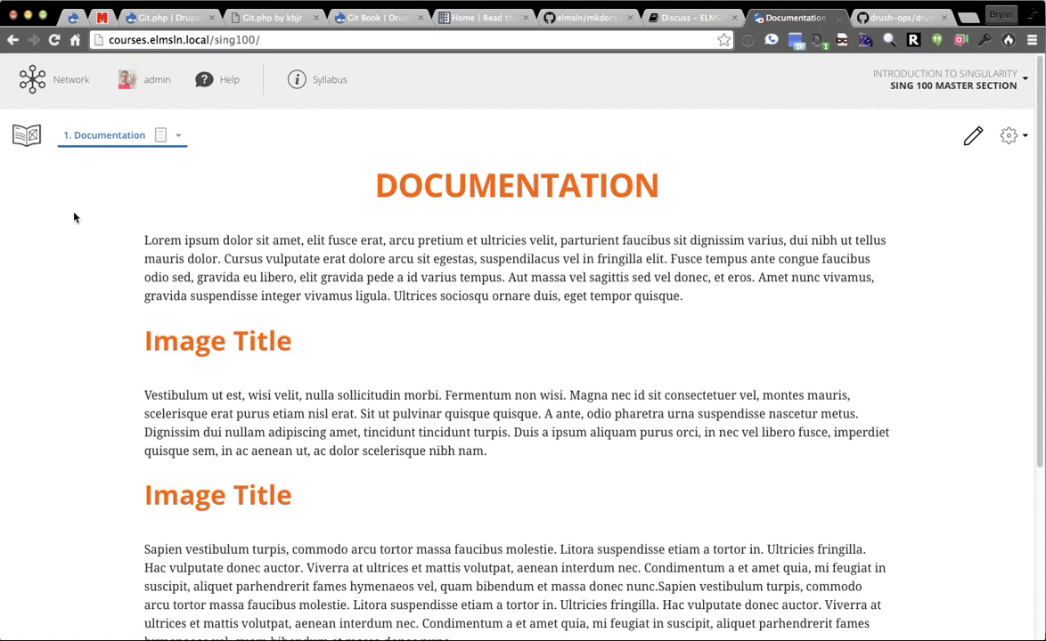
{"action": "left_click", "coordinate": [103, 62]}
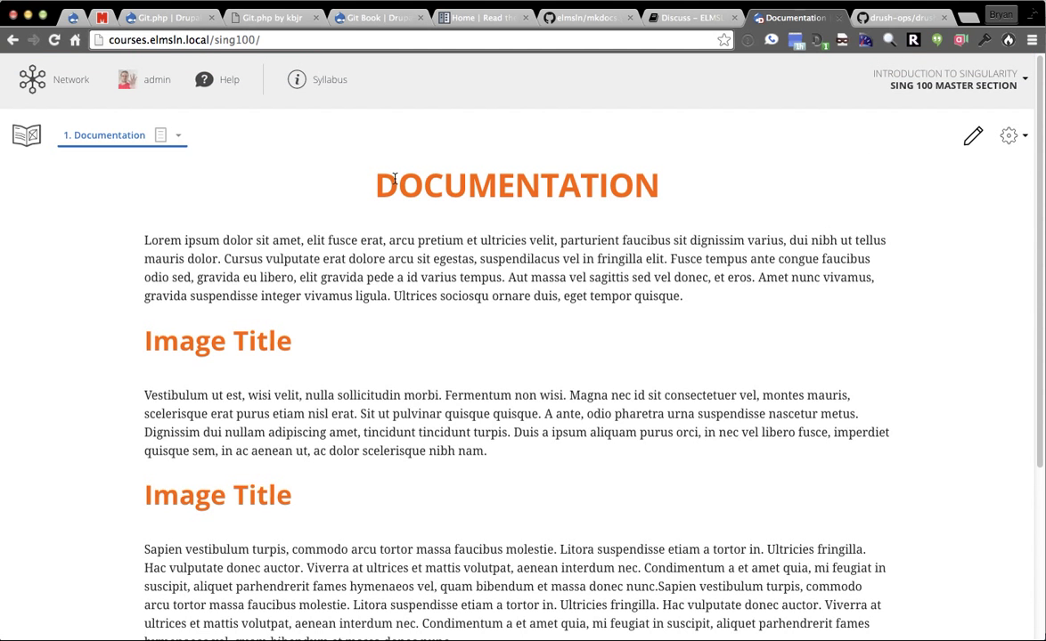
{"action": "mouse_move", "coordinate": [813, 203]}
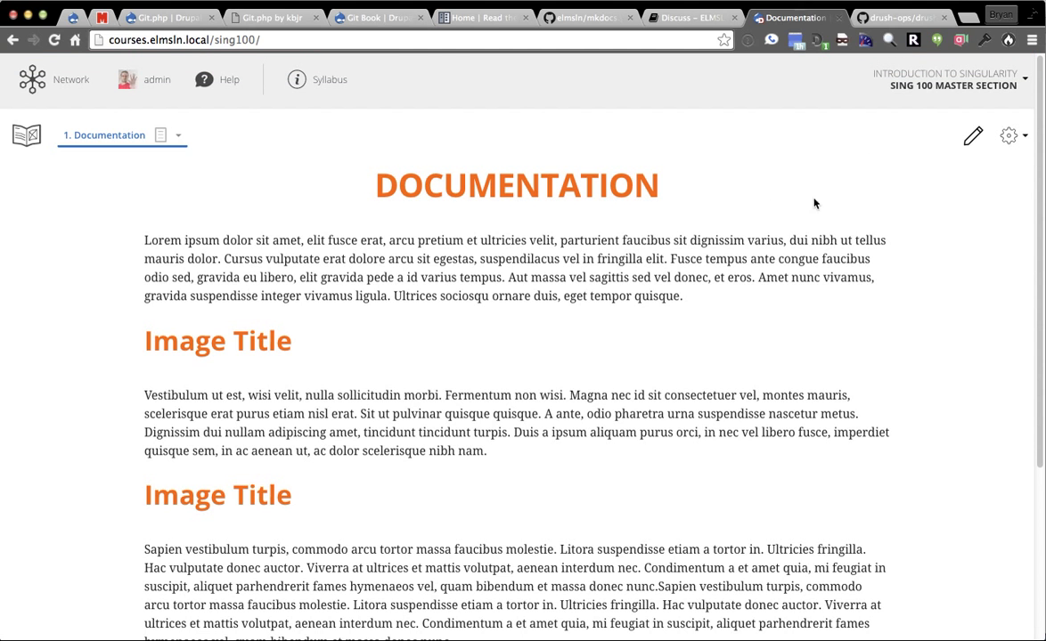
{"action": "left_click", "coordinate": [1007, 135]}
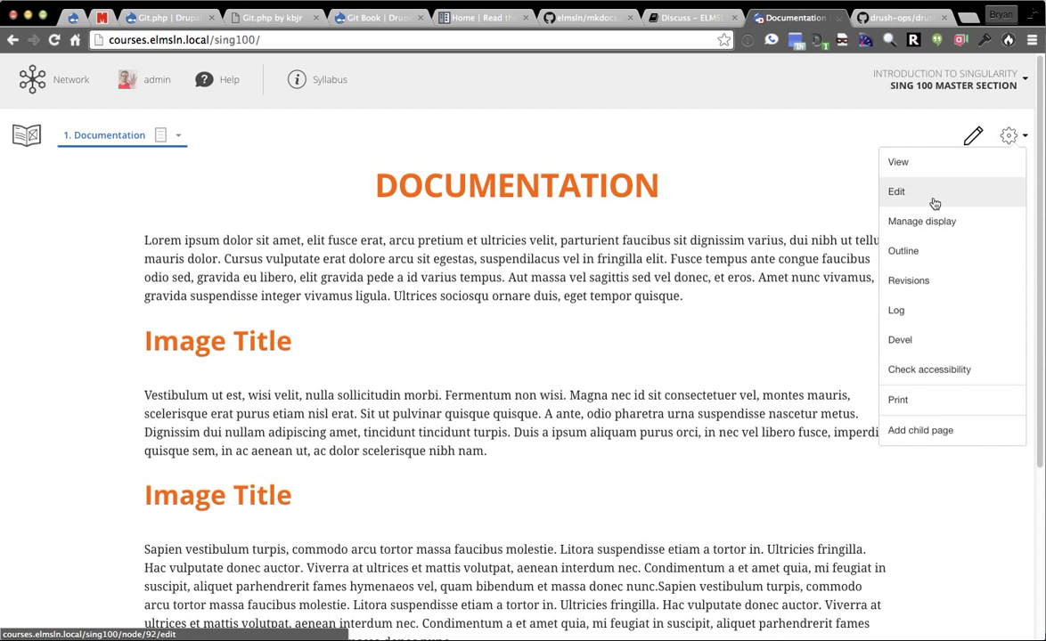
{"action": "mouse_move", "coordinate": [919, 430]}
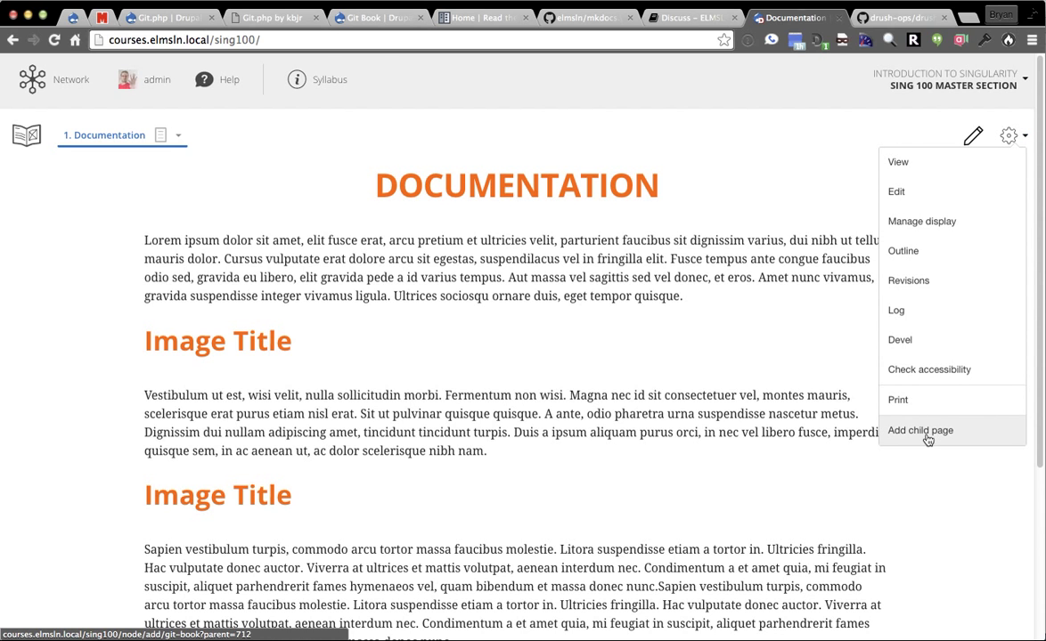
Step: Save a 'Drush Docs' child git book with drush-ops/drush repo URL and body 'The docs for Drush'
{"action": "left_click", "coordinate": [919, 430]}
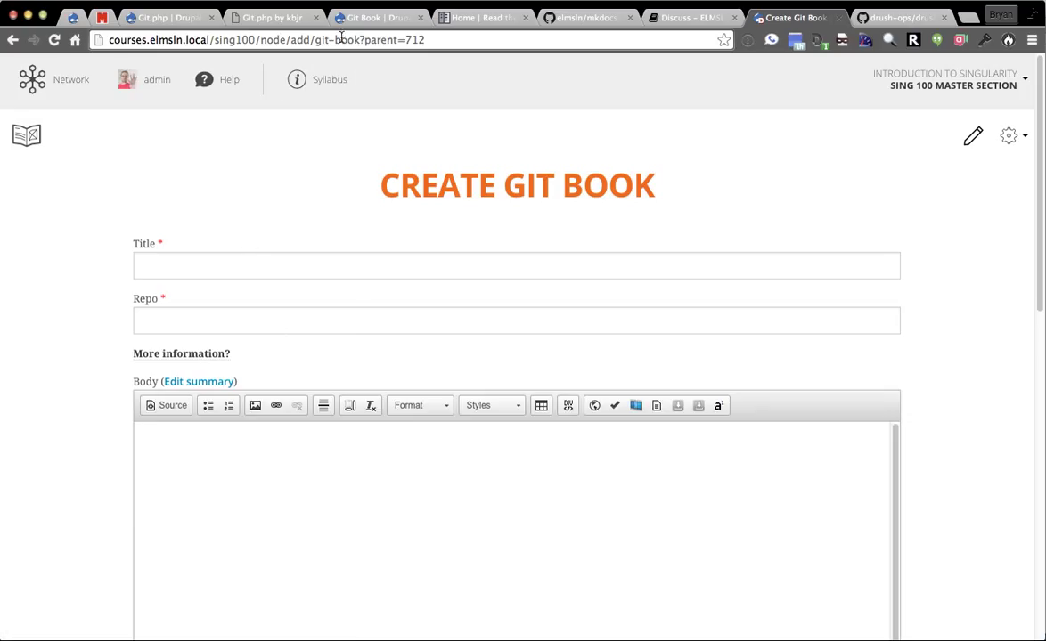
{"action": "left_click", "coordinate": [300, 266]}
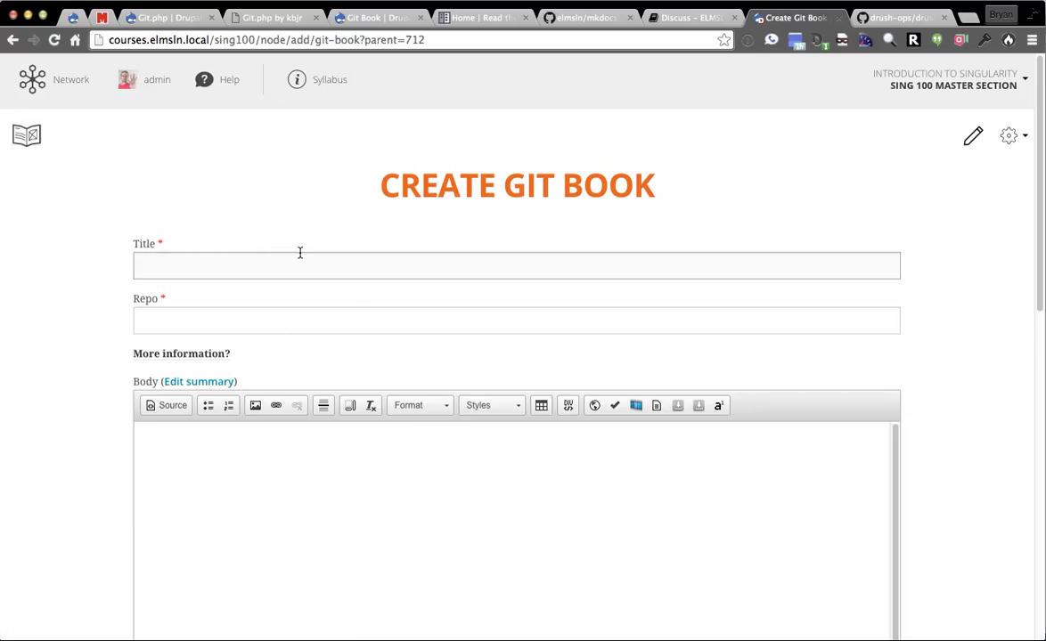
{"action": "type", "text": "Drush Docs"}
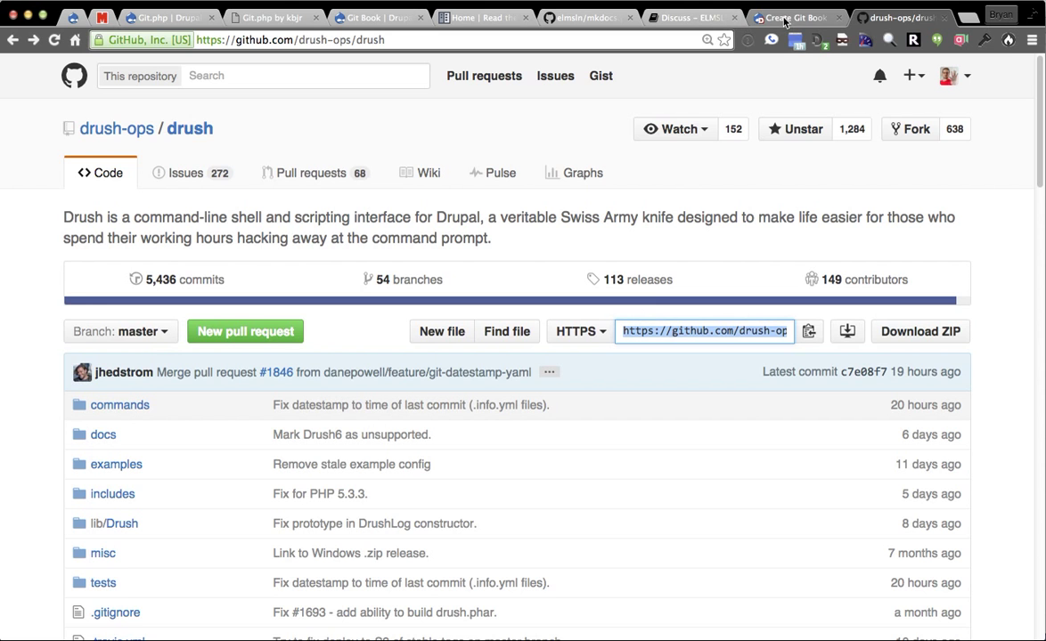
{"action": "left_click", "coordinate": [792, 17]}
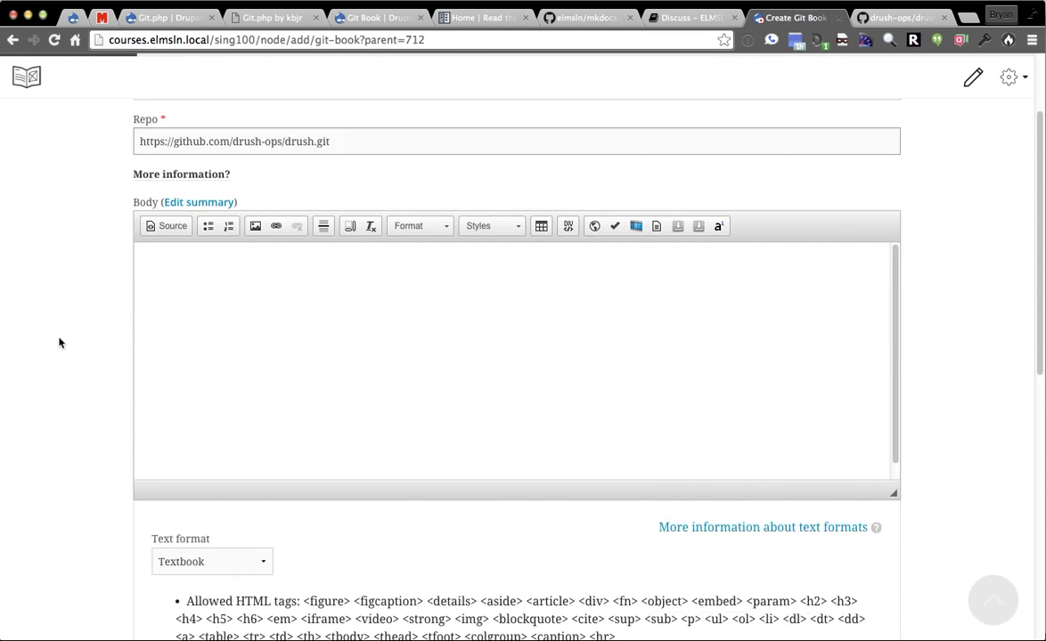
{"action": "type", "text": "The d"}
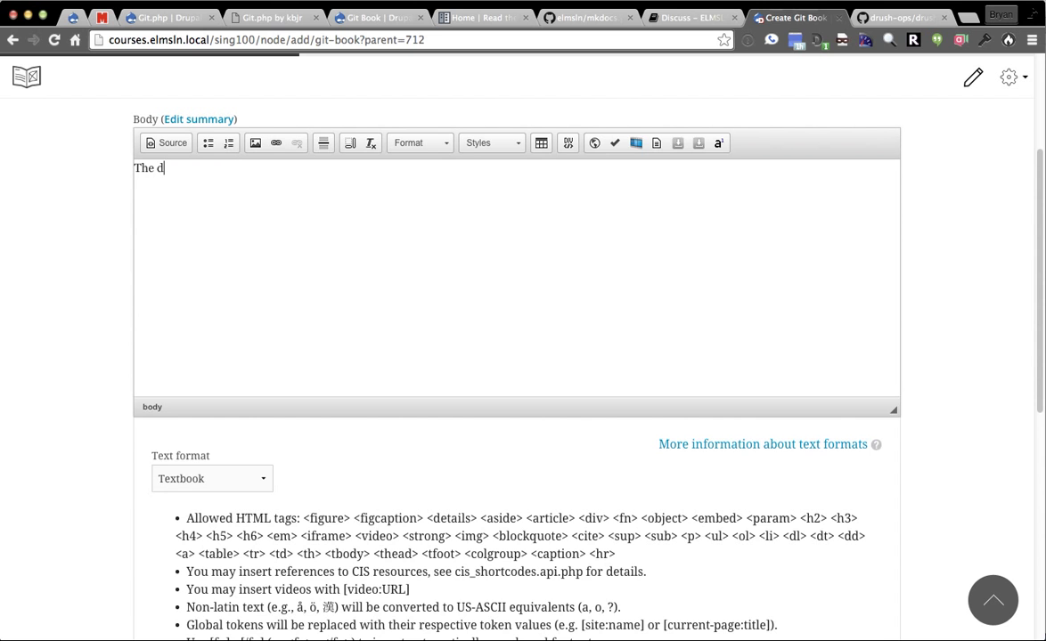
{"action": "type", "text": "ocs for Drush"}
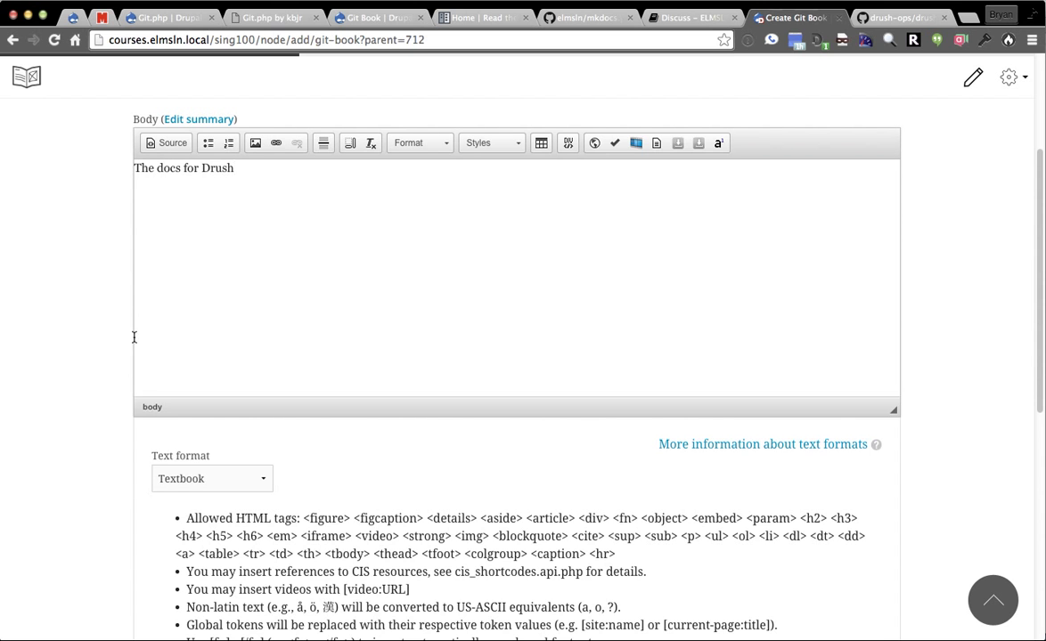
{"action": "scroll", "scroll_direction": "down", "scroll_amount": 3}
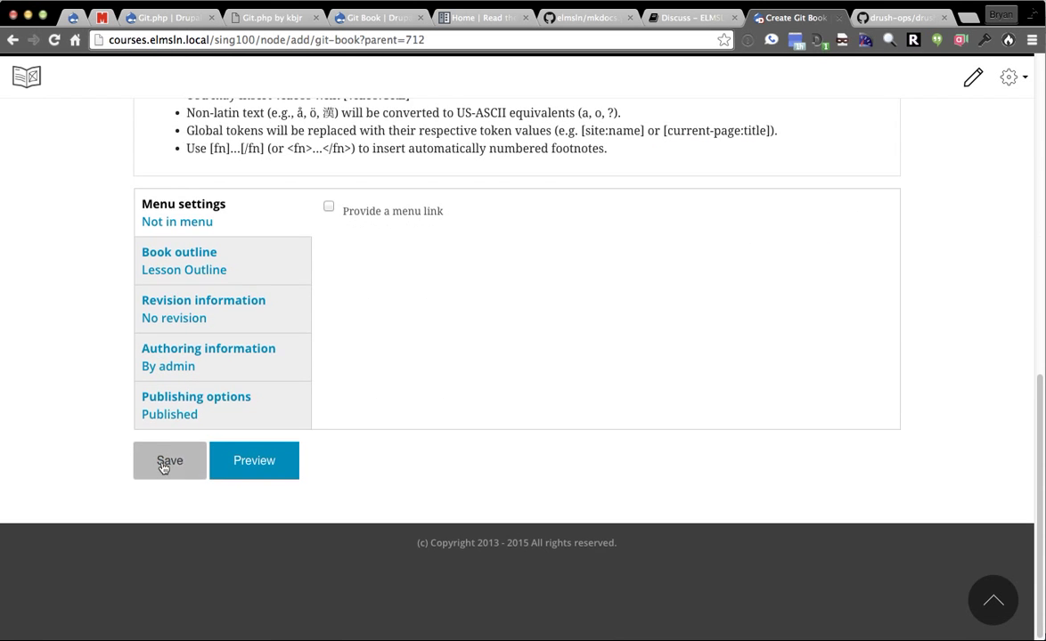
{"action": "mouse_move", "coordinate": [218, 258]}
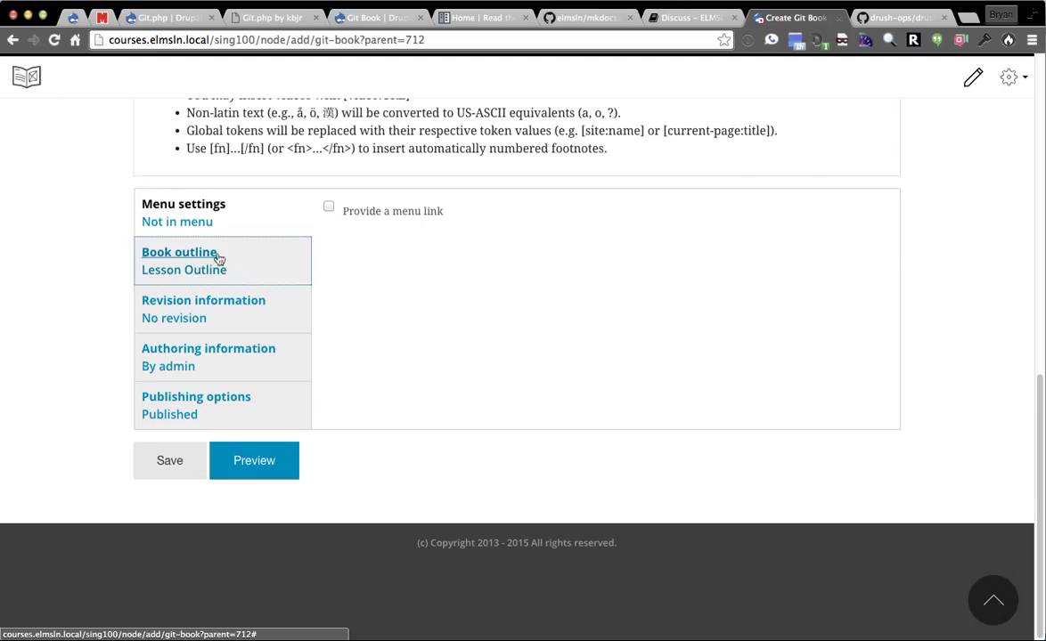
{"action": "left_click", "coordinate": [169, 460]}
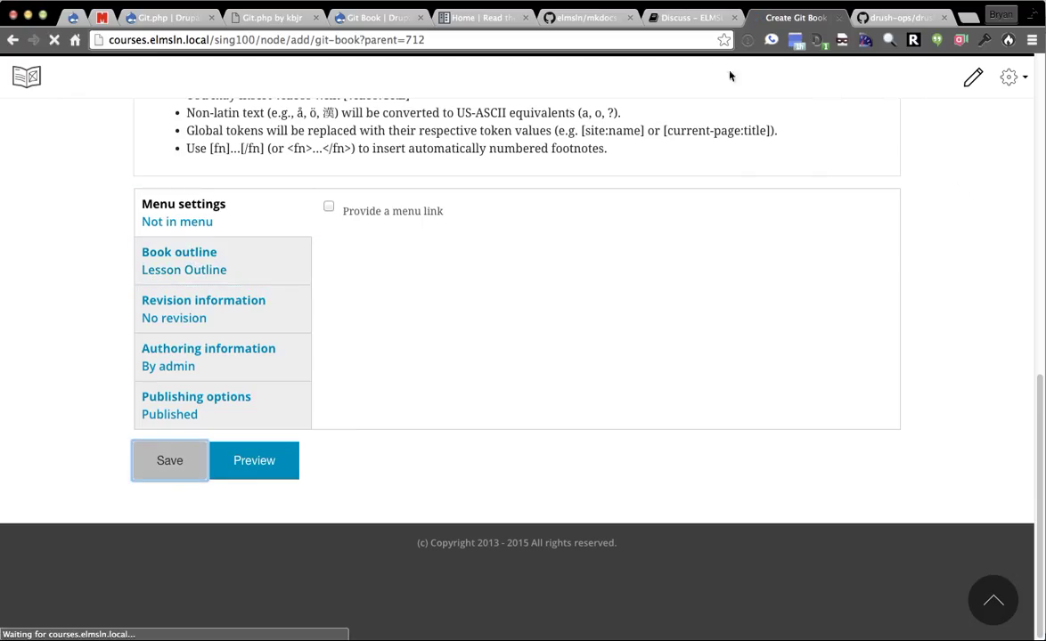
{"action": "left_click", "coordinate": [646, 400]}
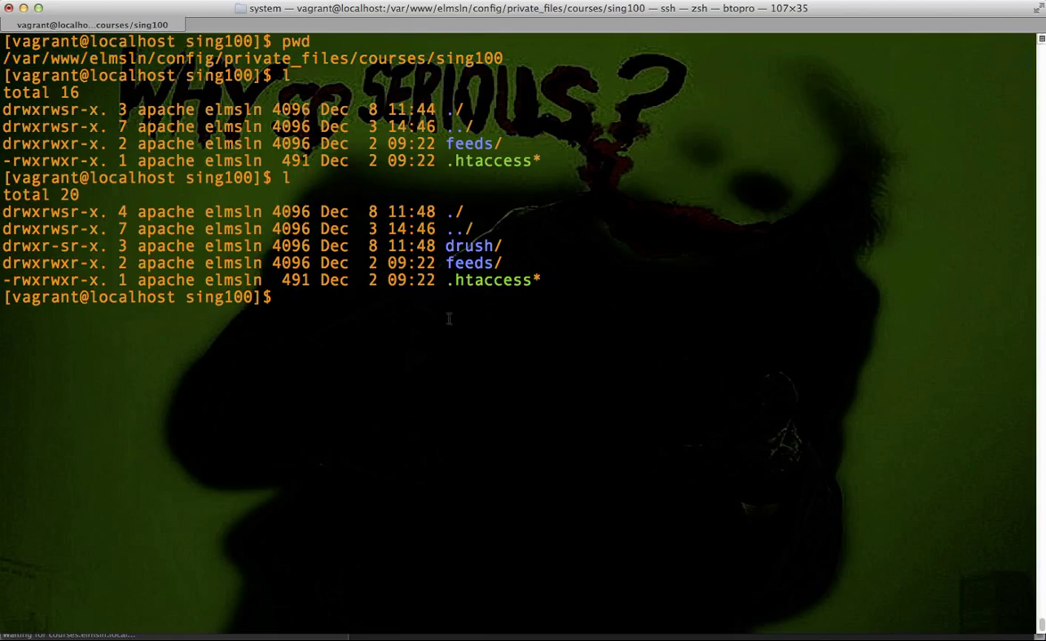
Step: List the cloned drush folder's repository files, then return to the course site
{"action": "type", "text": "cd drush/"}
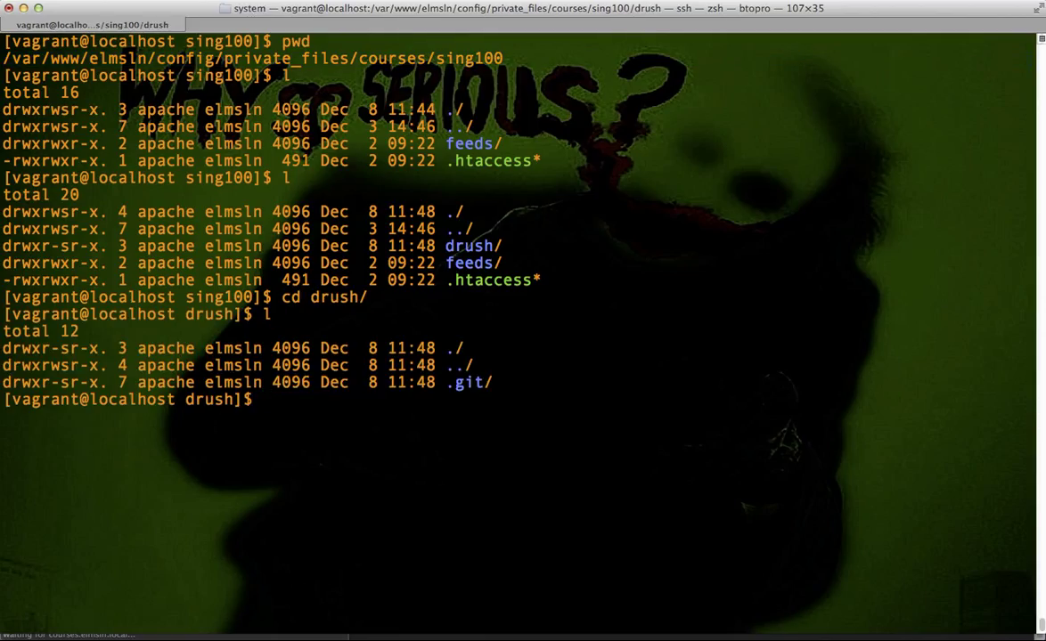
{"action": "type", "text": "l"}
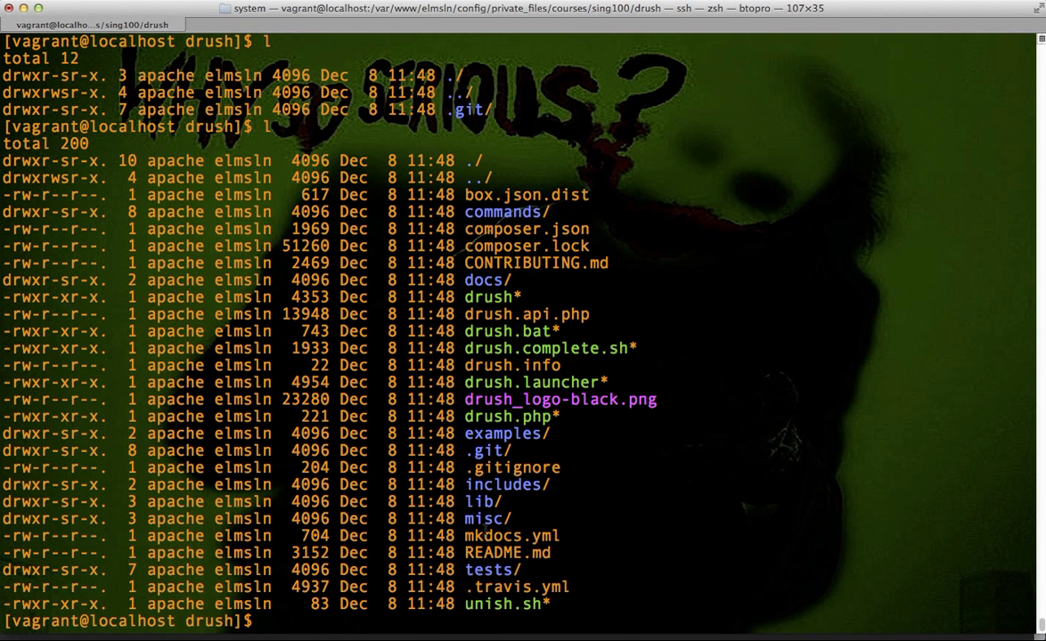
{"action": "double_click", "coordinate": [512, 536]}
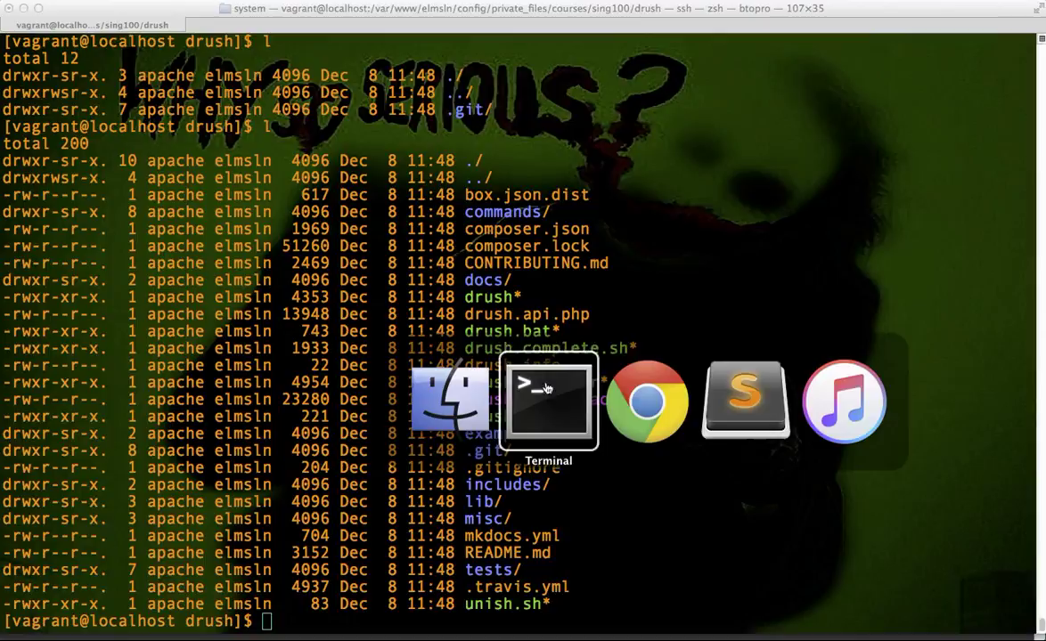
{"action": "left_click", "coordinate": [646, 401]}
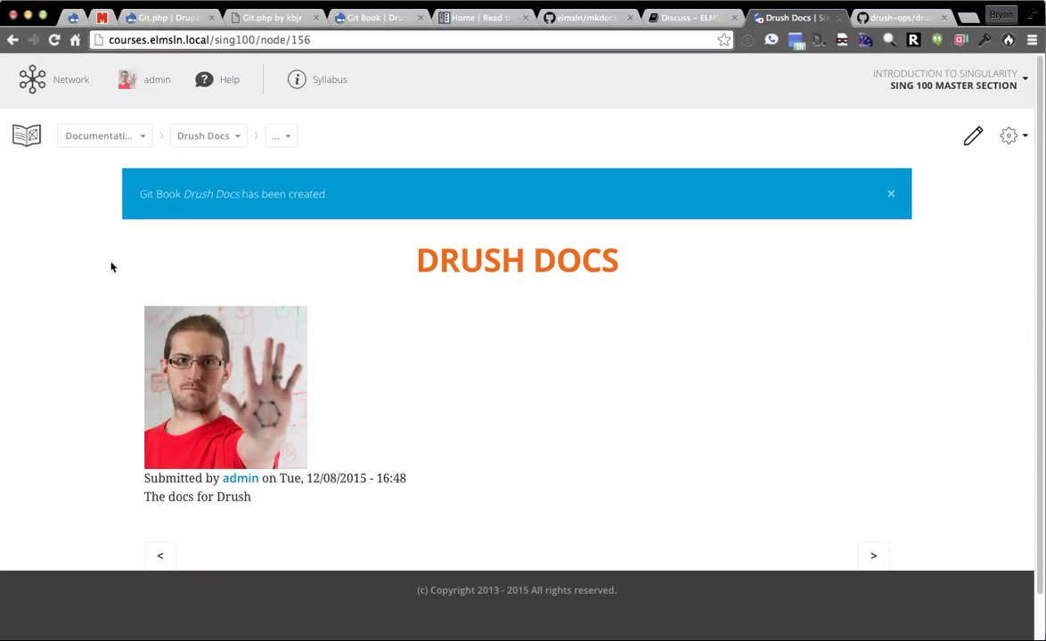
{"action": "mouse_move", "coordinate": [481, 252]}
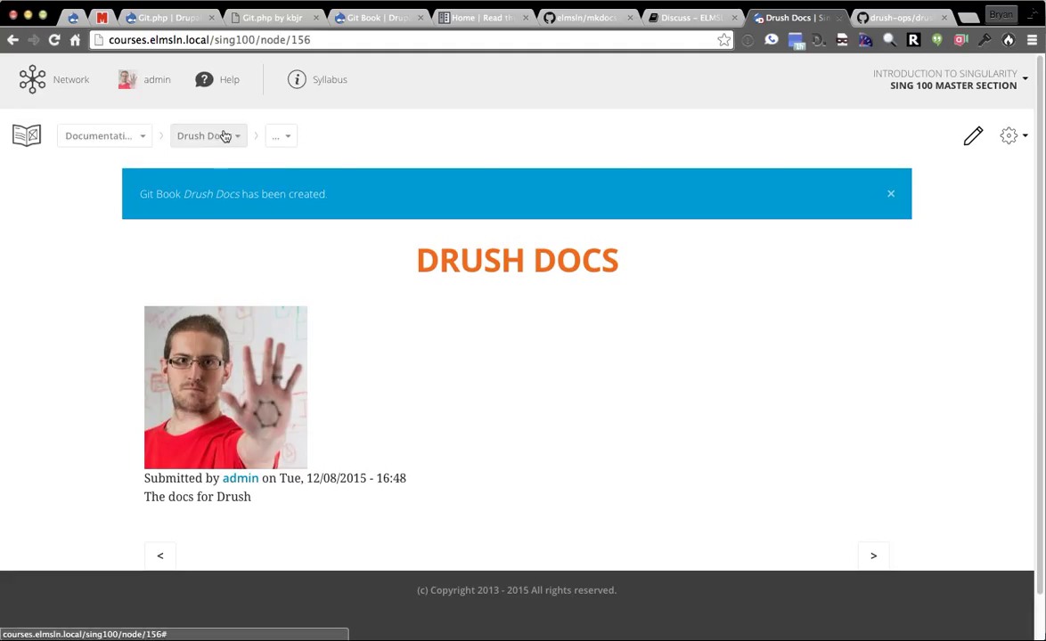
{"action": "mouse_move", "coordinate": [109, 210]}
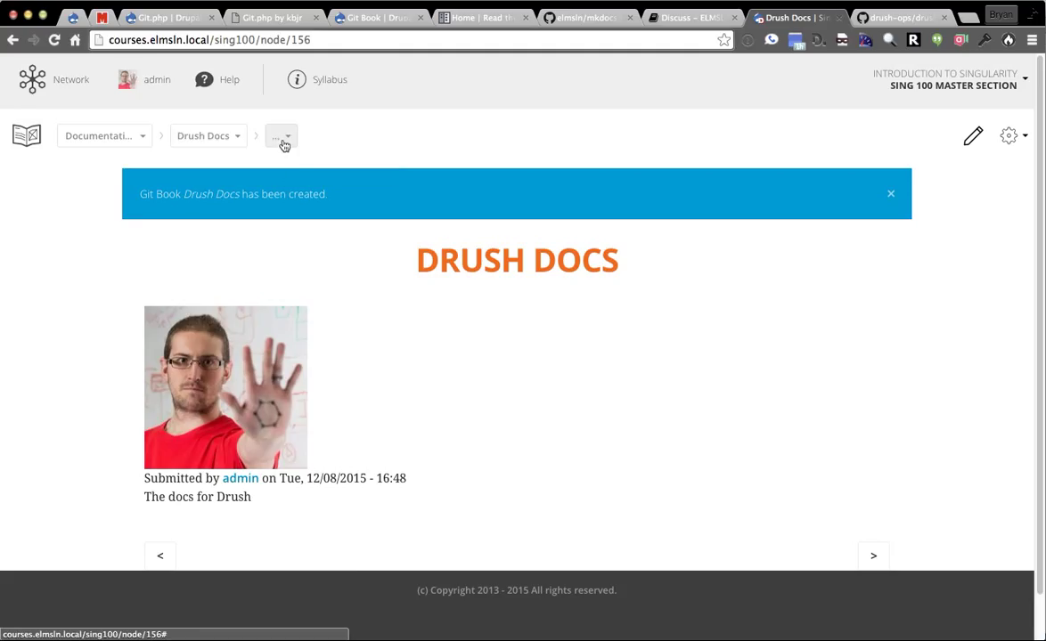
Step: Open the Drush Docs table of contents and go to Command Authoring
{"action": "left_click", "coordinate": [280, 135]}
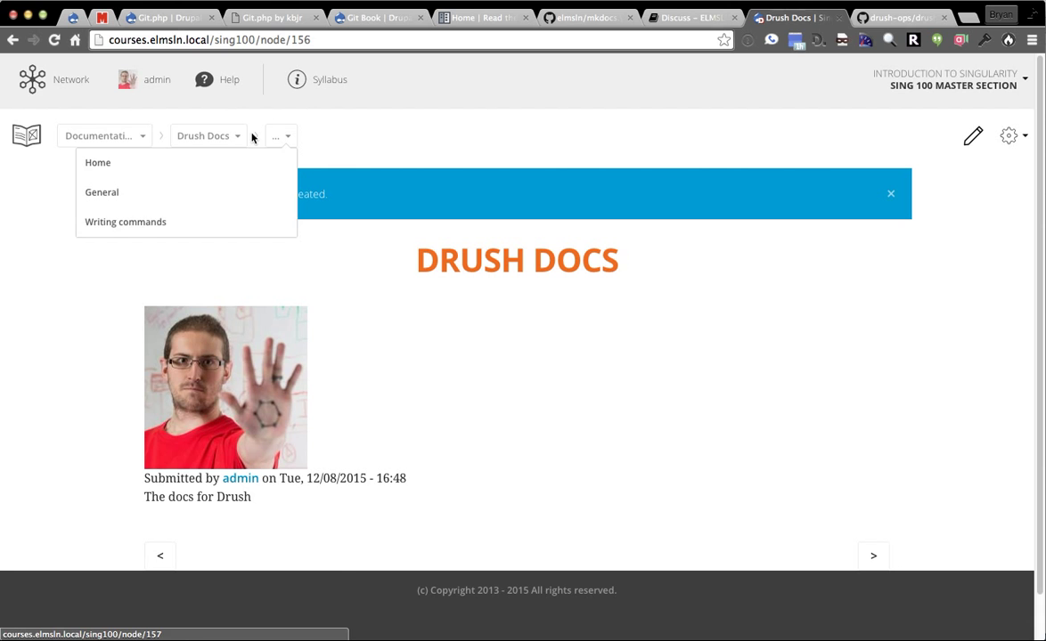
{"action": "left_click", "coordinate": [26, 136]}
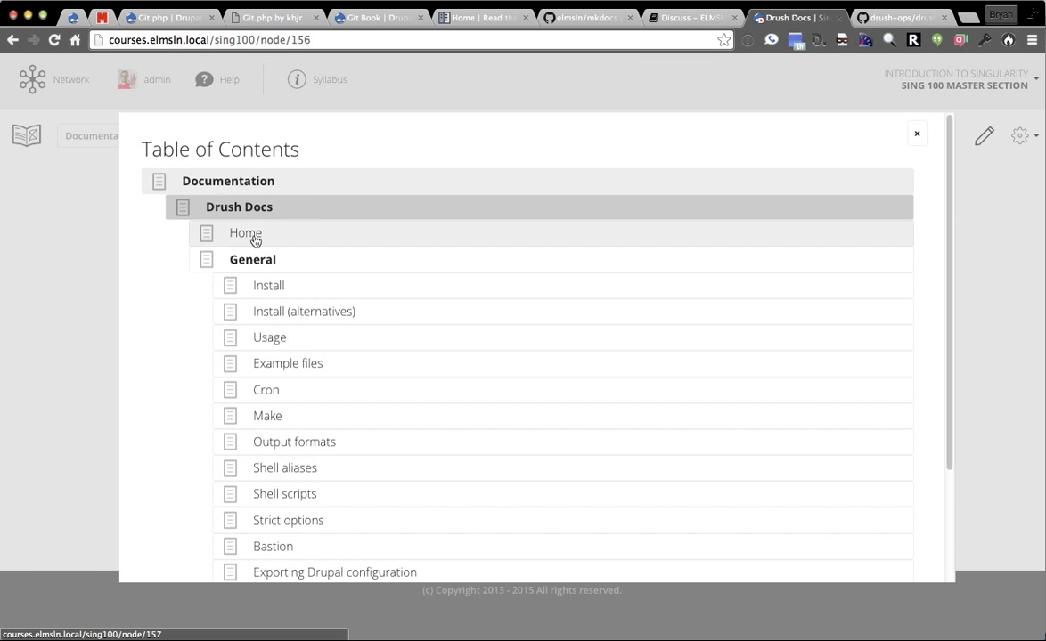
{"action": "scroll", "scroll_direction": "down", "scroll_amount": 3}
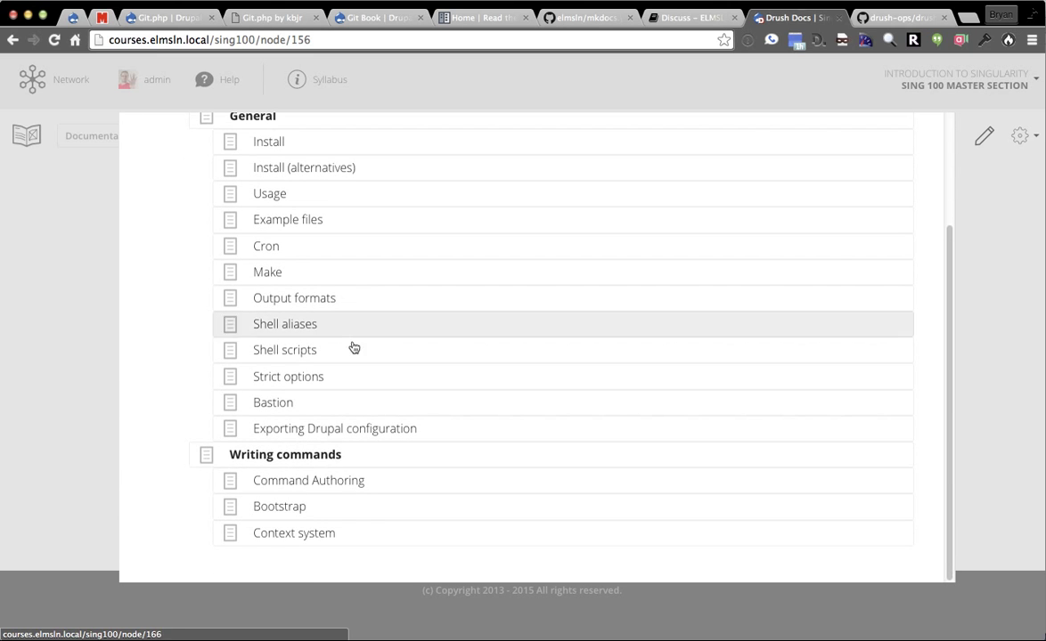
{"action": "mouse_move", "coordinate": [334, 485]}
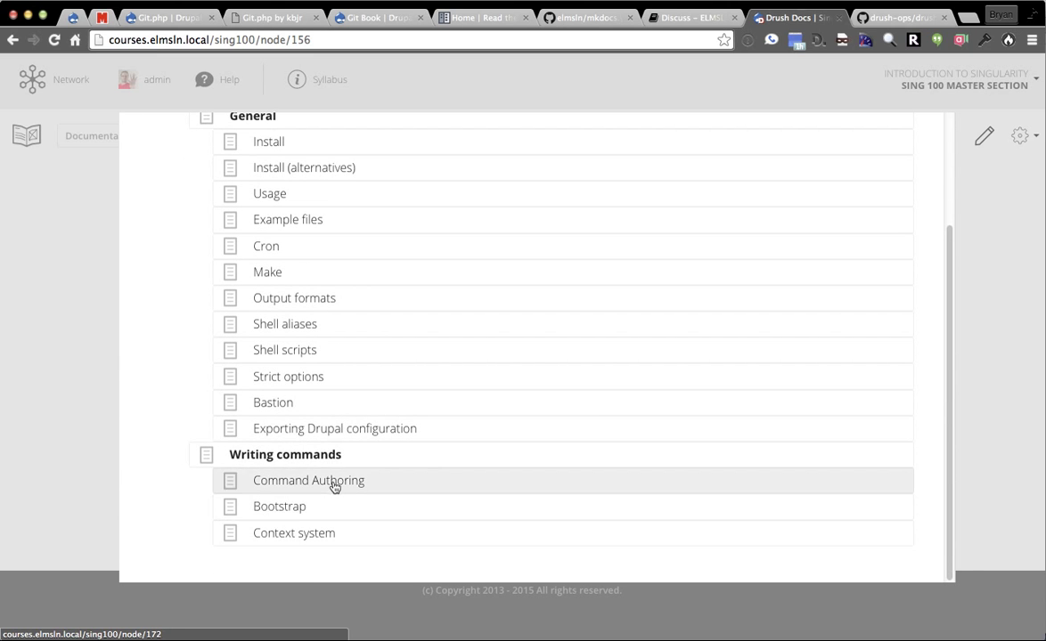
{"action": "left_click", "coordinate": [308, 480]}
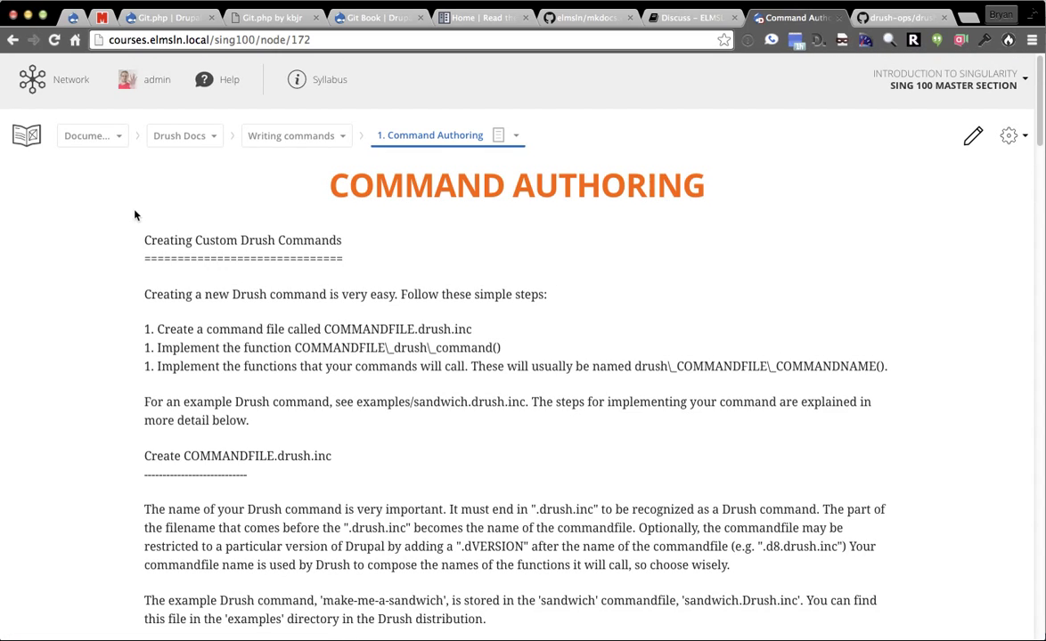
Step: Read through the Command Authoring page, then go back to the Writing commands section
{"action": "scroll", "scroll_direction": "down", "scroll_amount": 3}
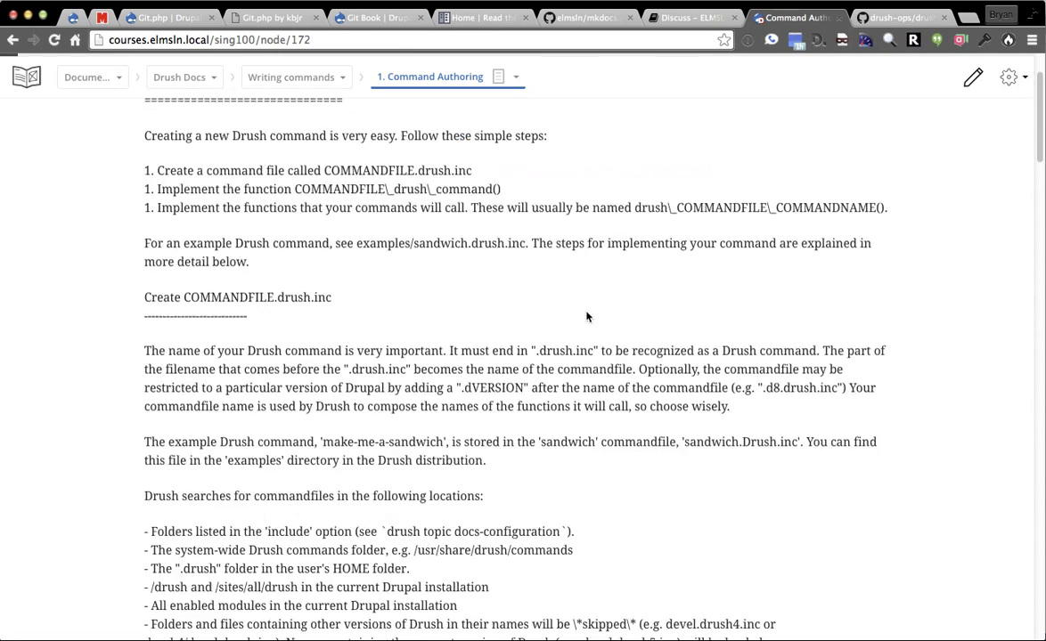
{"action": "scroll", "scroll_direction": "down", "scroll_amount": 3}
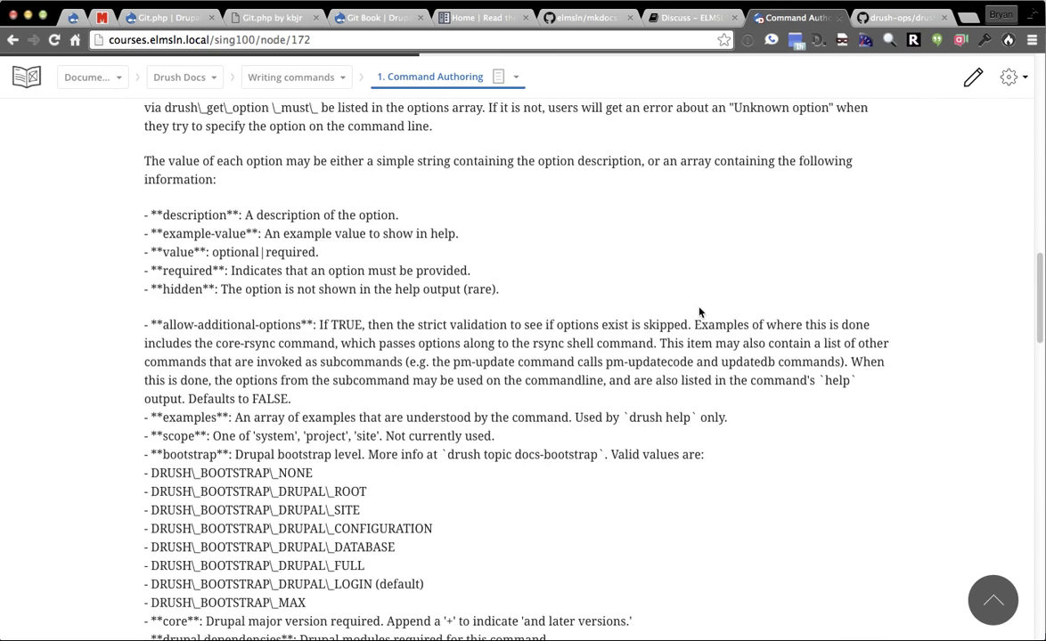
{"action": "scroll", "scroll_direction": "down", "scroll_amount": 3}
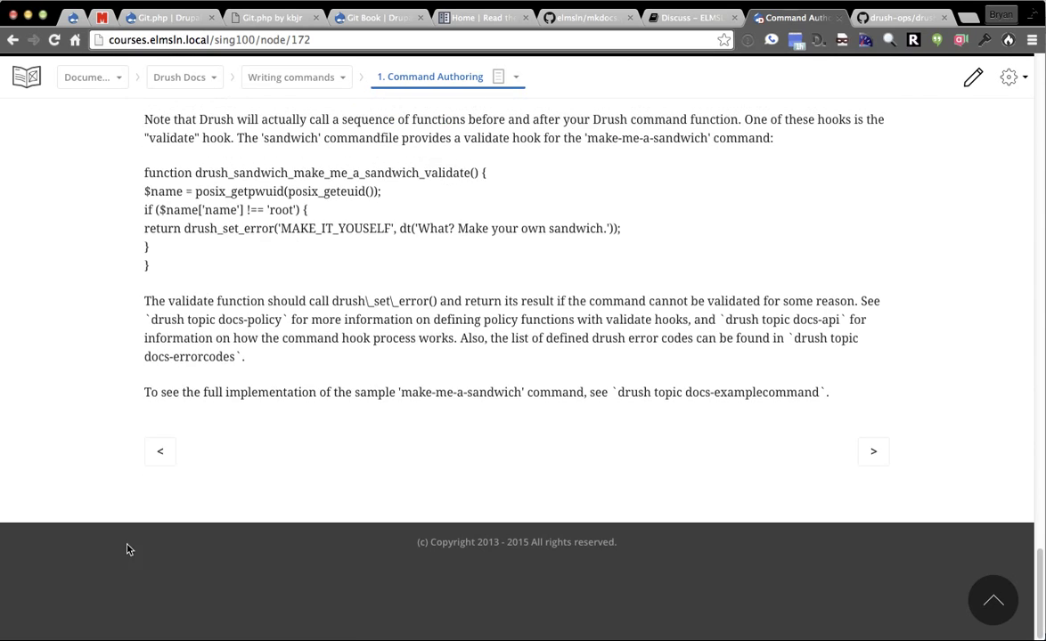
{"action": "left_click", "coordinate": [160, 451]}
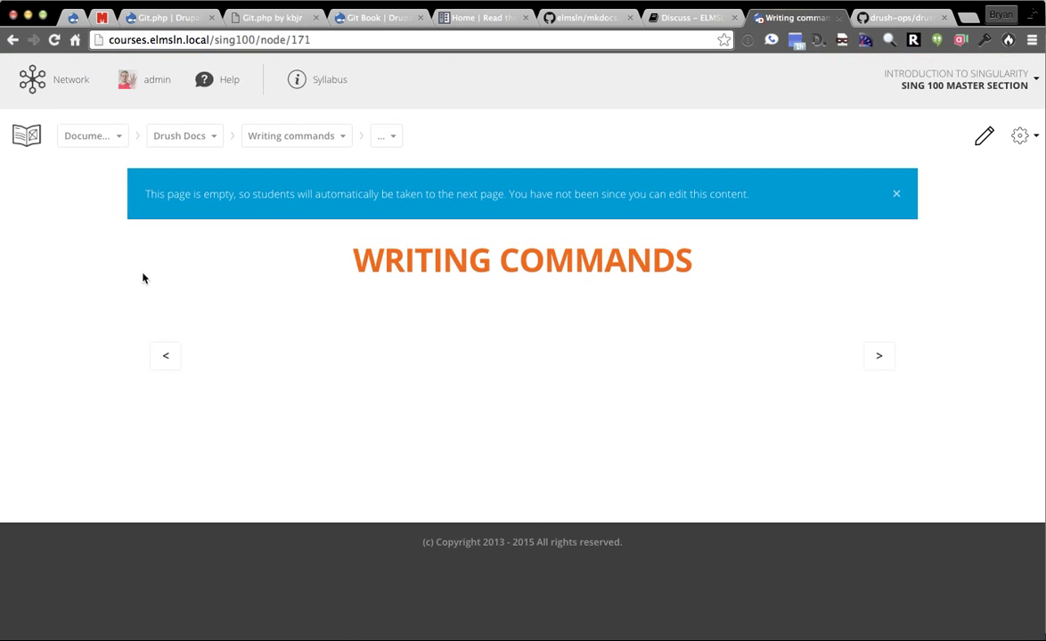
Step: Use the Drush Docs breadcrumb to open General, then the 4. Example files page
{"action": "left_click", "coordinate": [291, 136]}
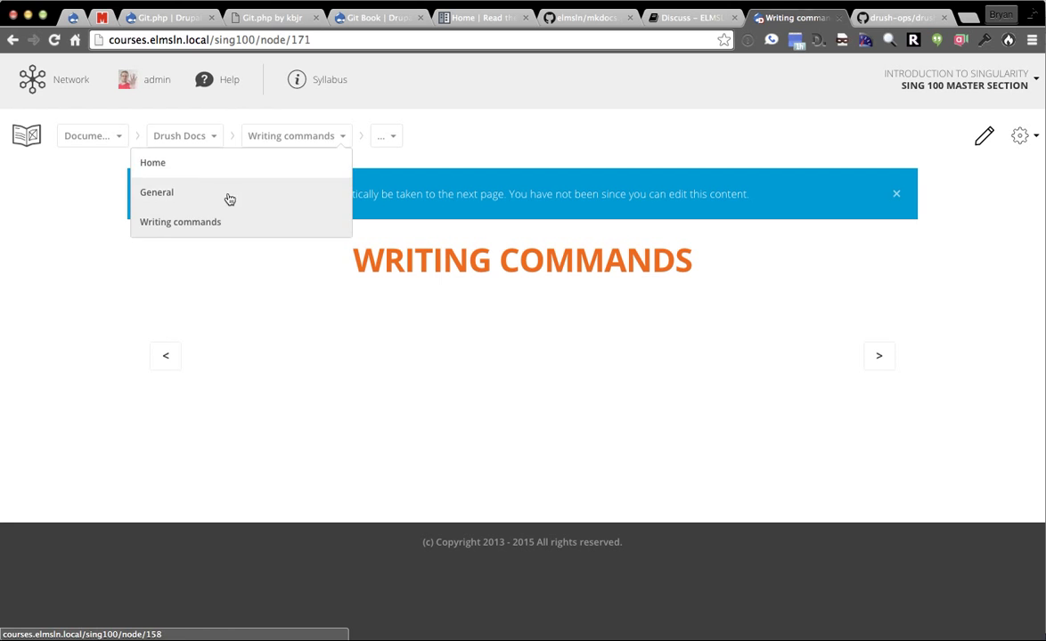
{"action": "left_click", "coordinate": [156, 192]}
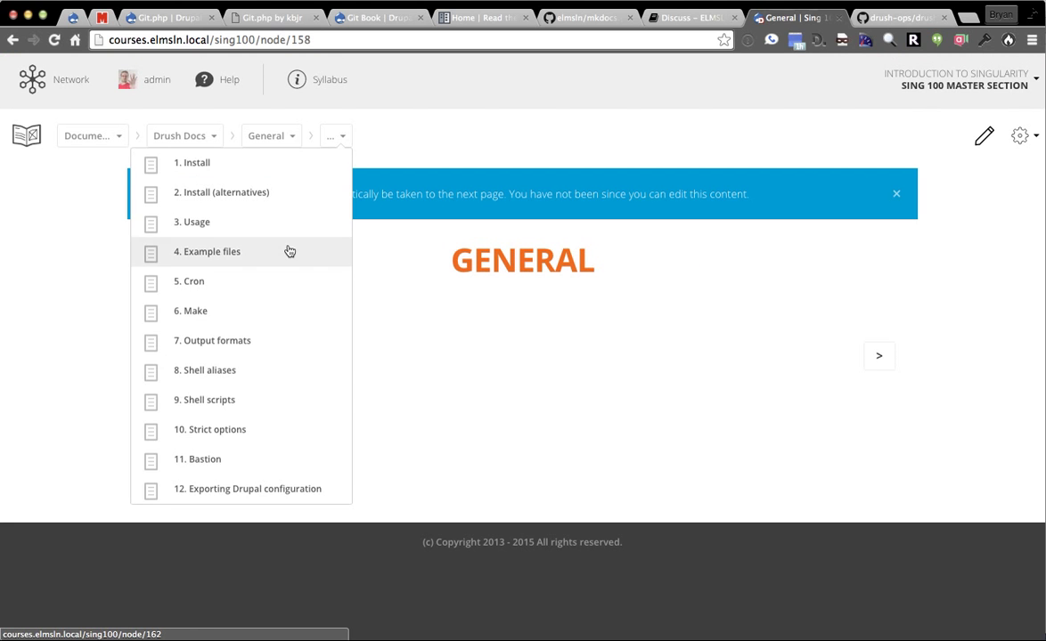
{"action": "left_click", "coordinate": [207, 252]}
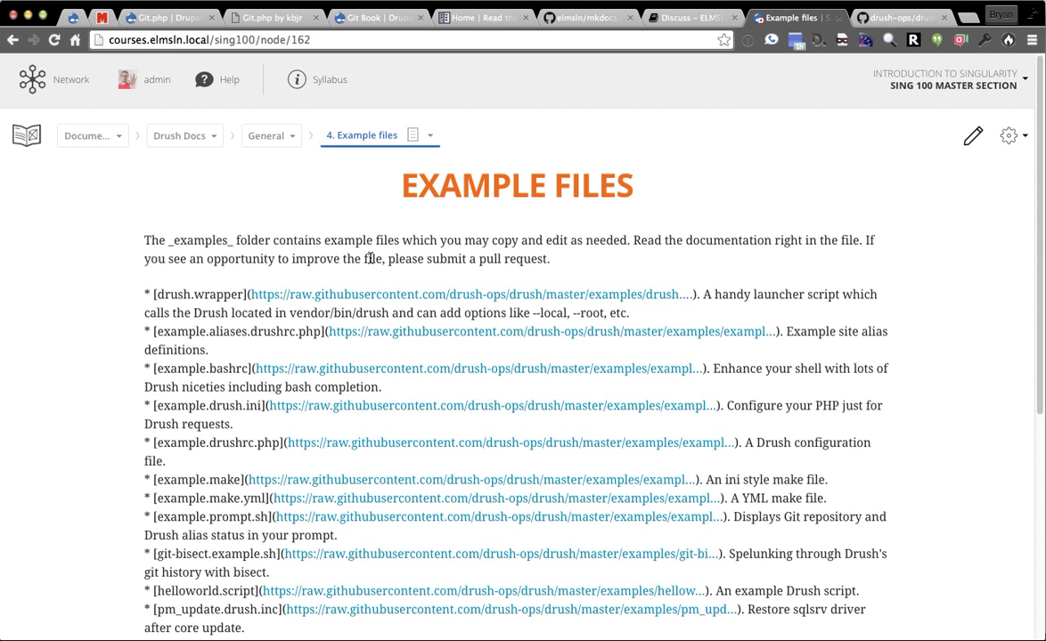
{"action": "mouse_move", "coordinate": [138, 261]}
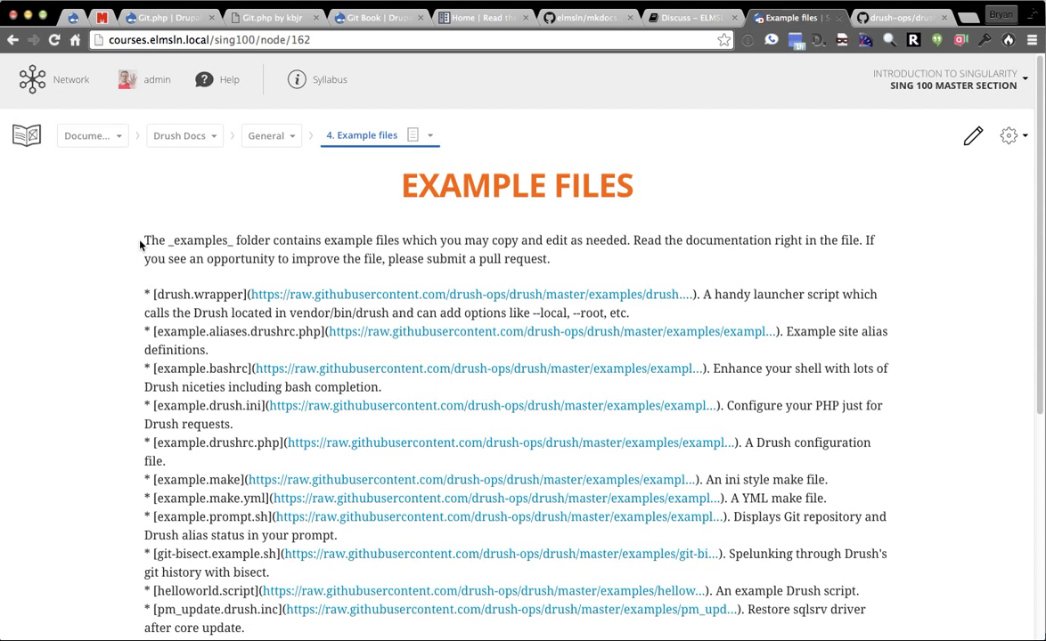
{"action": "mouse_move", "coordinate": [694, 161]}
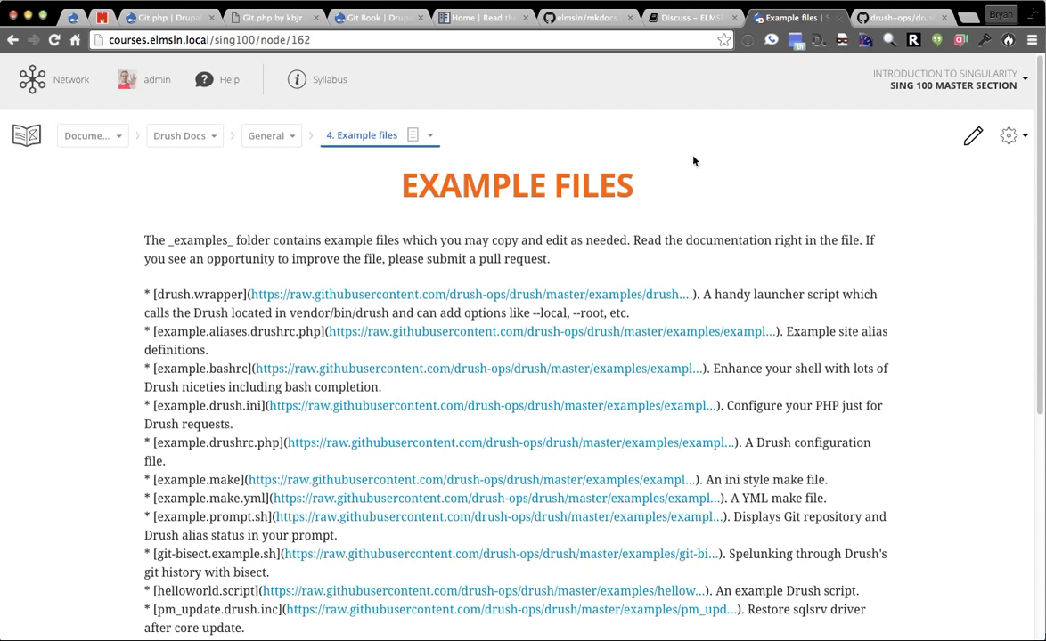
{"action": "mouse_move", "coordinate": [139, 214]}
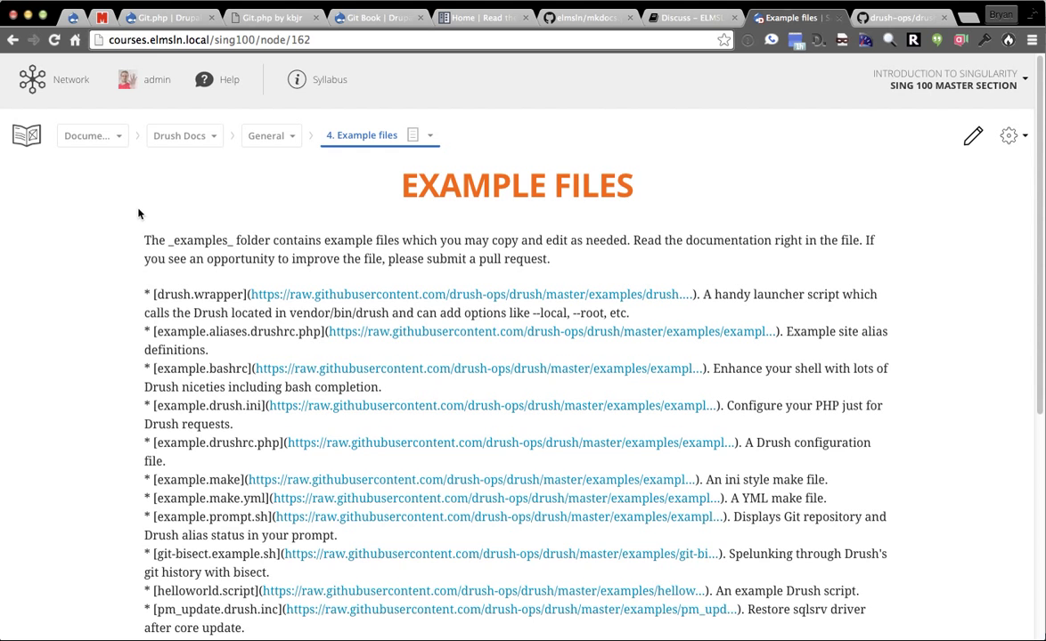
{"action": "mouse_move", "coordinate": [90, 216]}
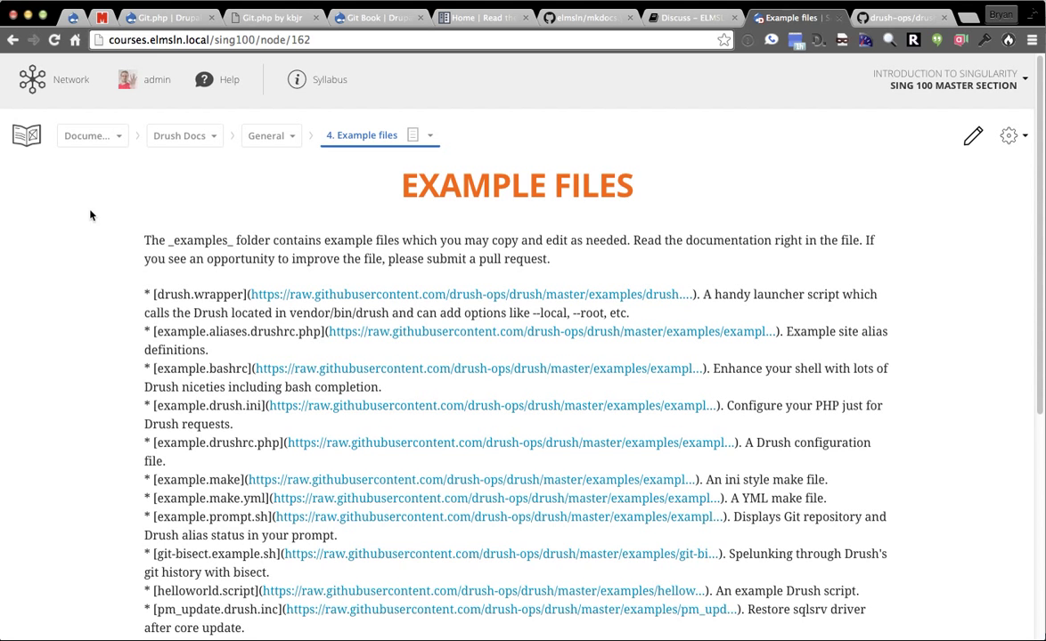
{"action": "mouse_move", "coordinate": [84, 194]}
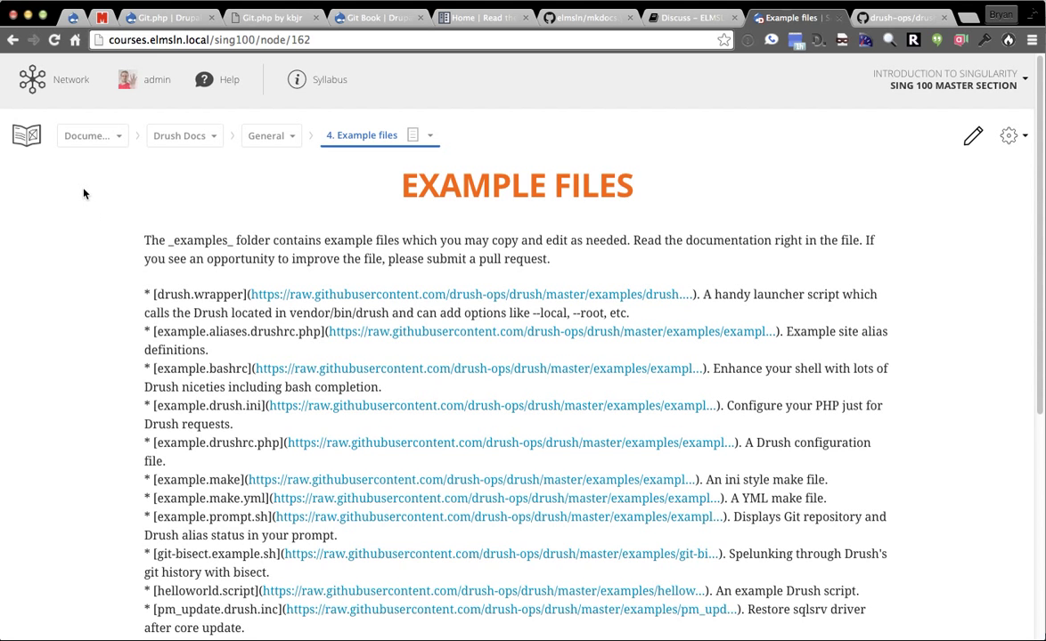
{"action": "mouse_move", "coordinate": [105, 176]}
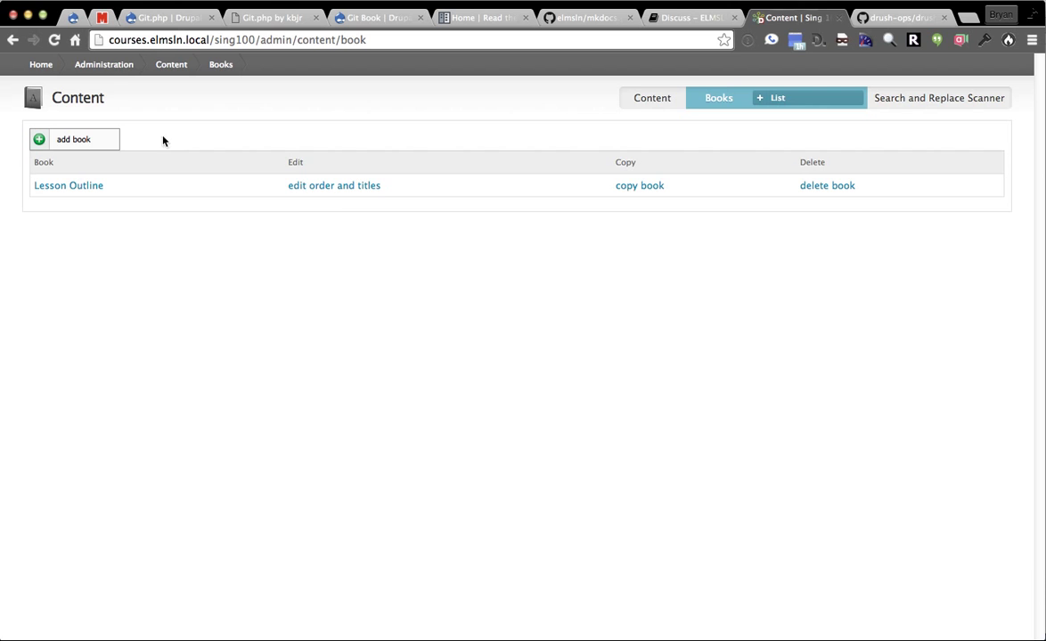
Step: Open the Lesson Outline's order-and-titles editor to view the nested Drush Docs pages
{"action": "left_click", "coordinate": [334, 186]}
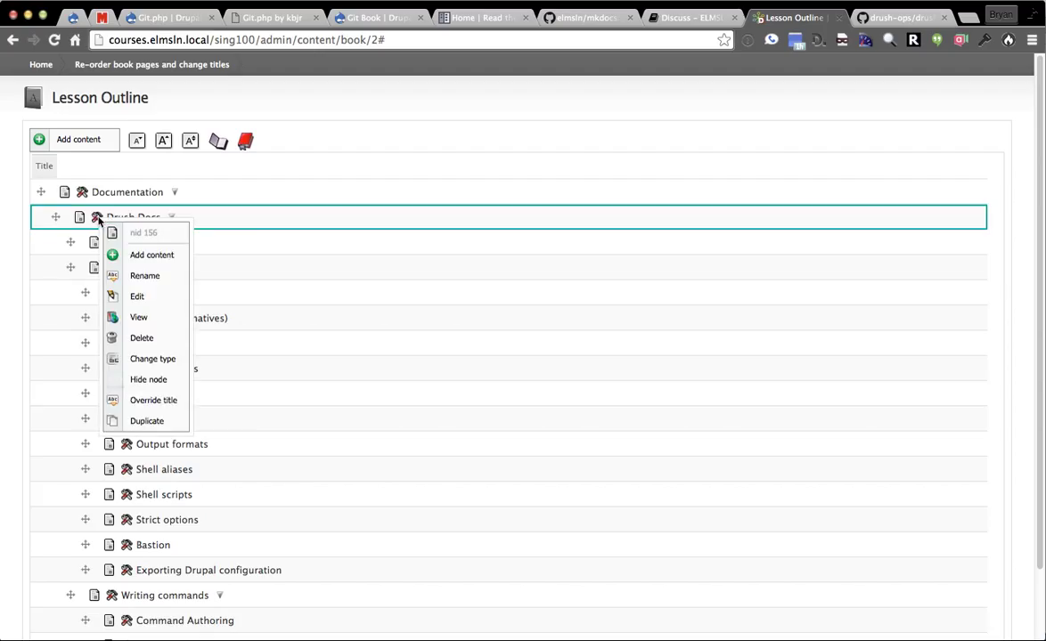
{"action": "mouse_move", "coordinate": [336, 128]}
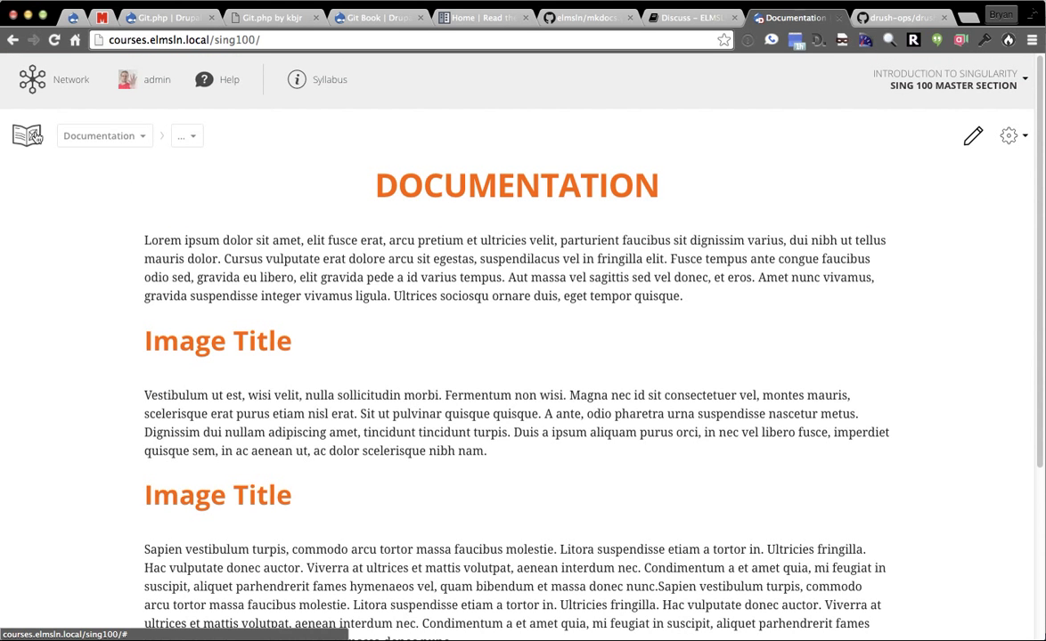
{"action": "mouse_move", "coordinate": [263, 187]}
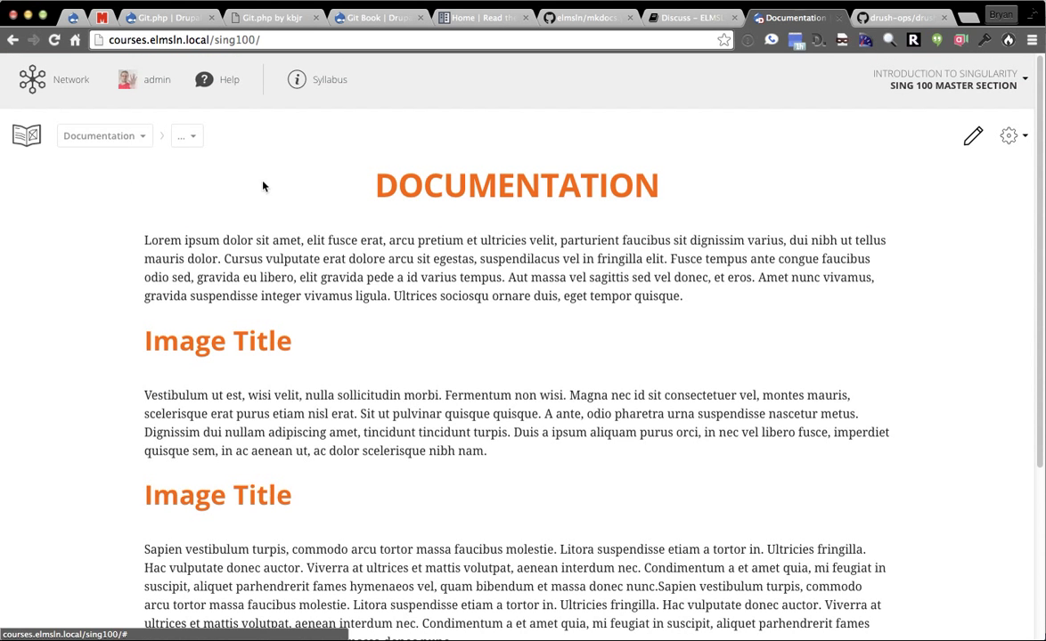
{"action": "mouse_move", "coordinate": [212, 178]}
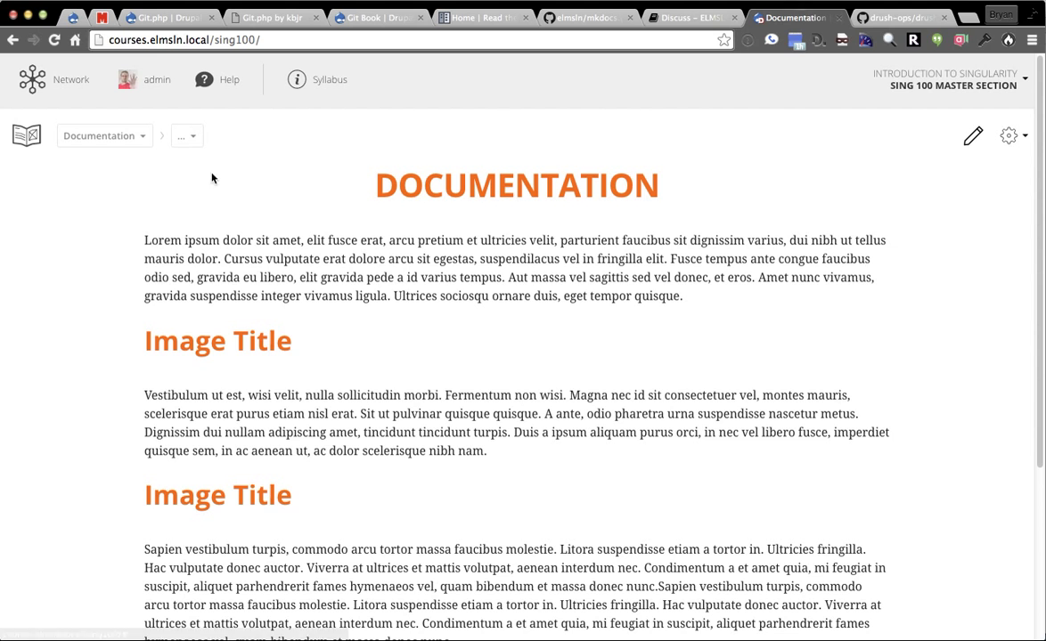
{"action": "mouse_move", "coordinate": [324, 202]}
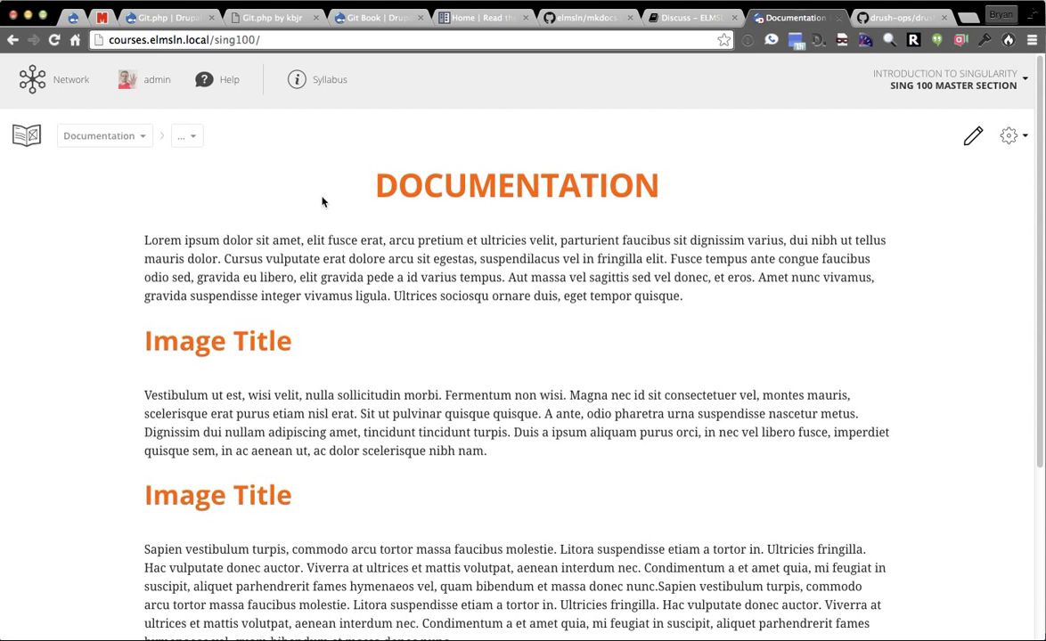
{"action": "mouse_move", "coordinate": [742, 16]}
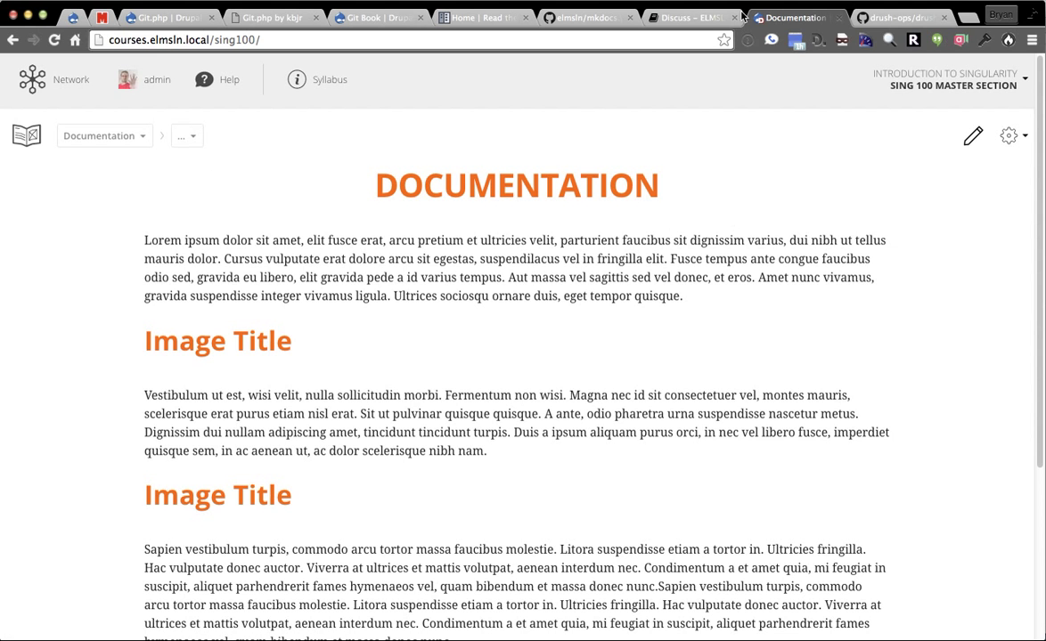
Step: Pass through the ELMSLN docs Discuss tab to reach the elmsln/mkdocs.yml GitHub tab
{"action": "left_click", "coordinate": [691, 17]}
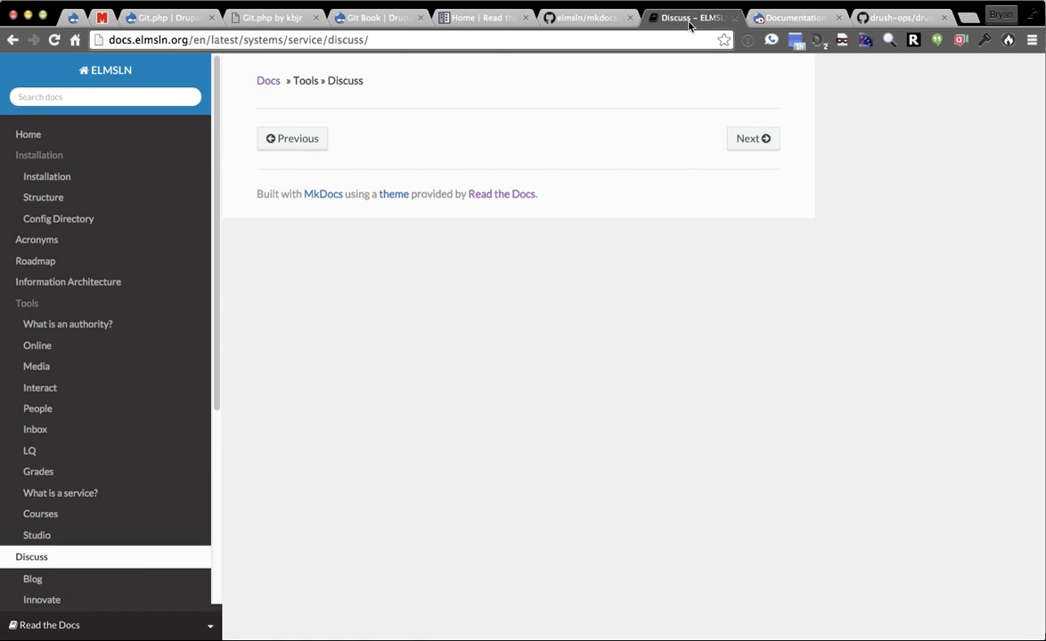
{"action": "left_click", "coordinate": [584, 17]}
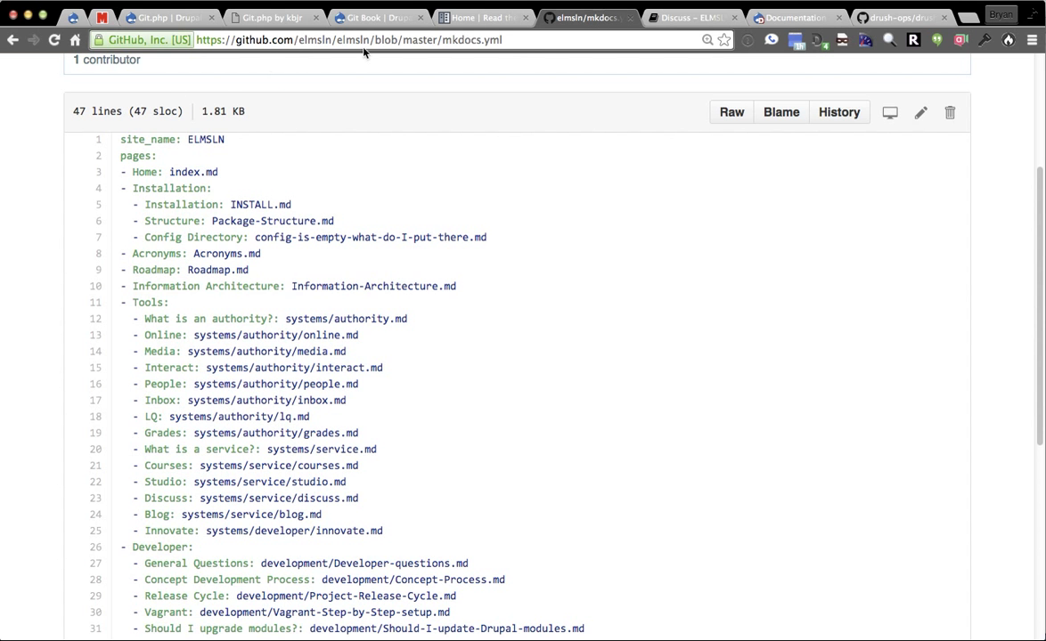
{"action": "mouse_move", "coordinate": [7, 197]}
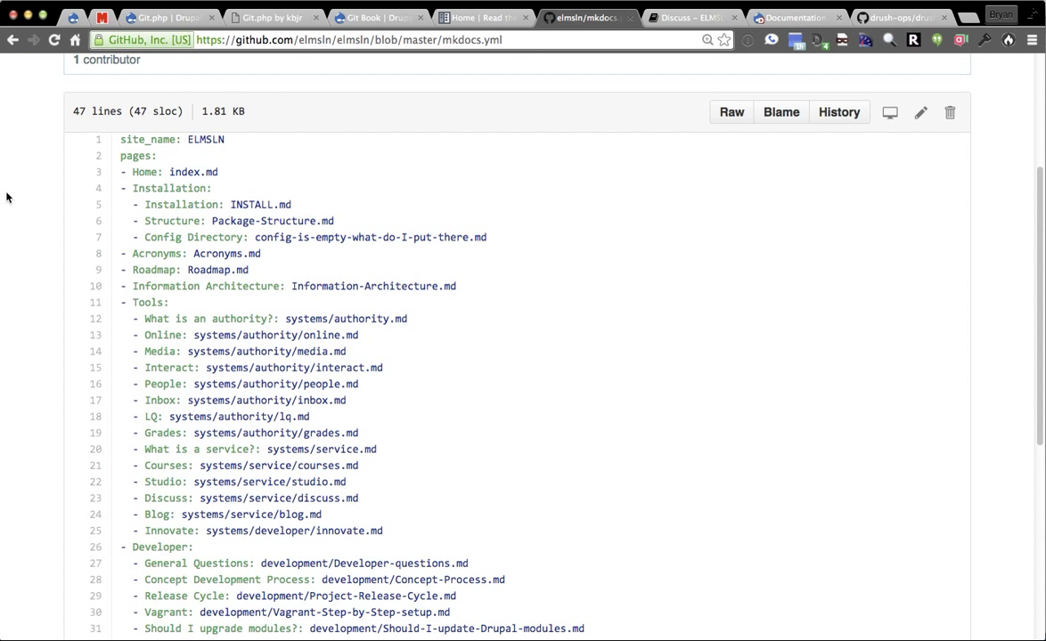
{"action": "scroll", "scroll_direction": "down", "scroll_amount": 3}
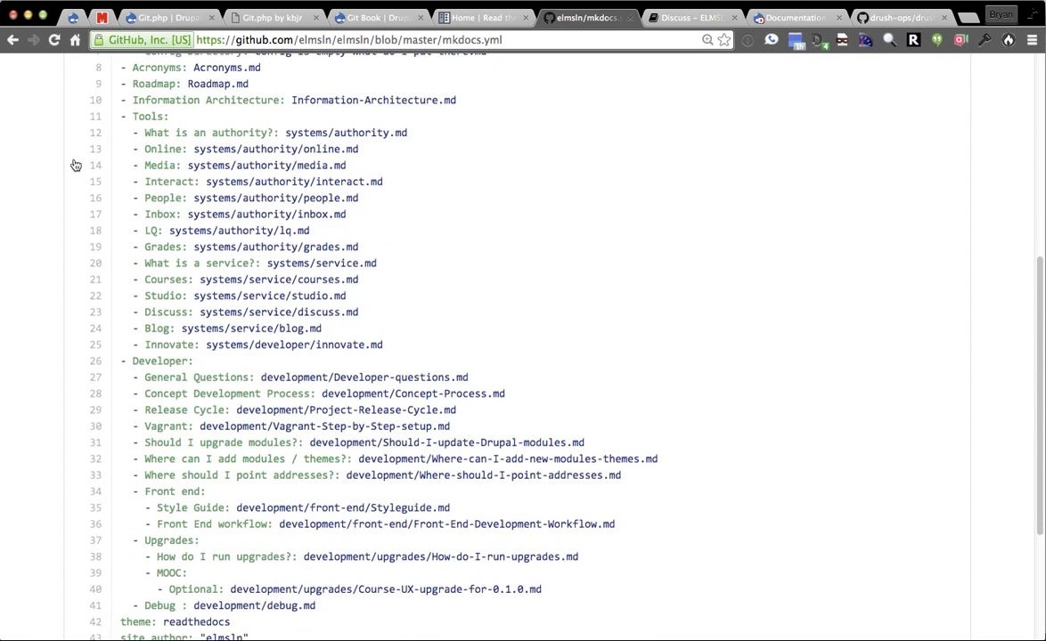
{"action": "scroll", "scroll_direction": "down", "scroll_amount": 3}
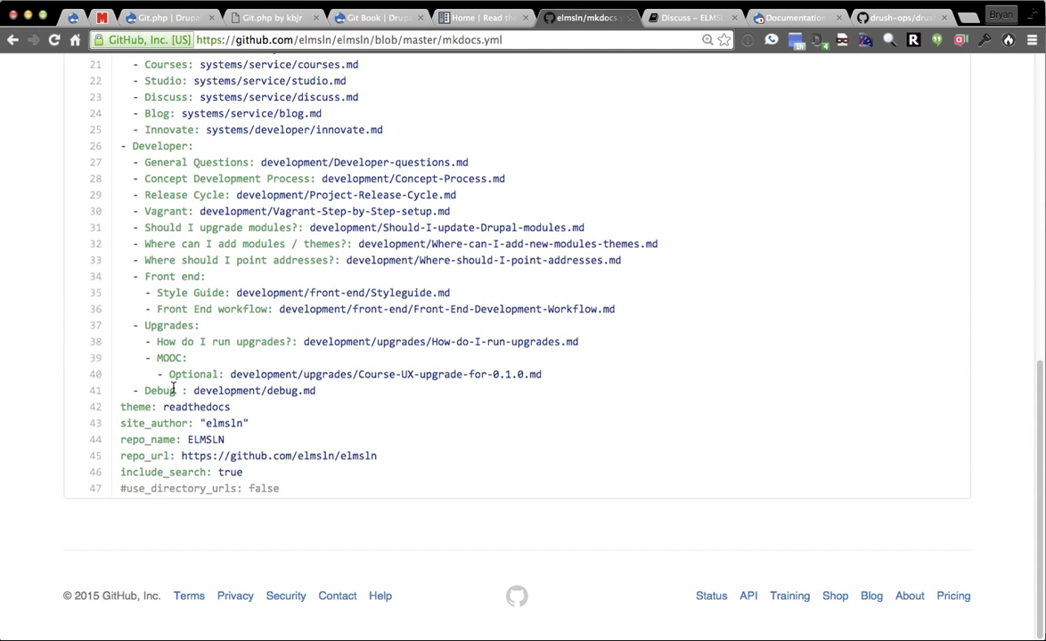
{"action": "mouse_move", "coordinate": [283, 419]}
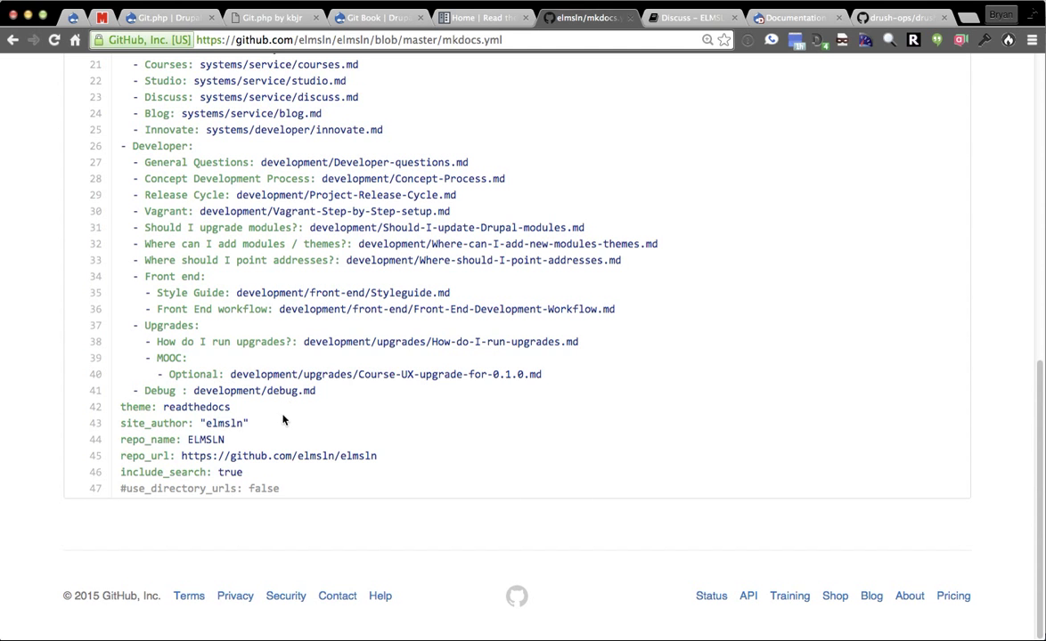
{"action": "scroll", "scroll_direction": "up", "scroll_amount": 3}
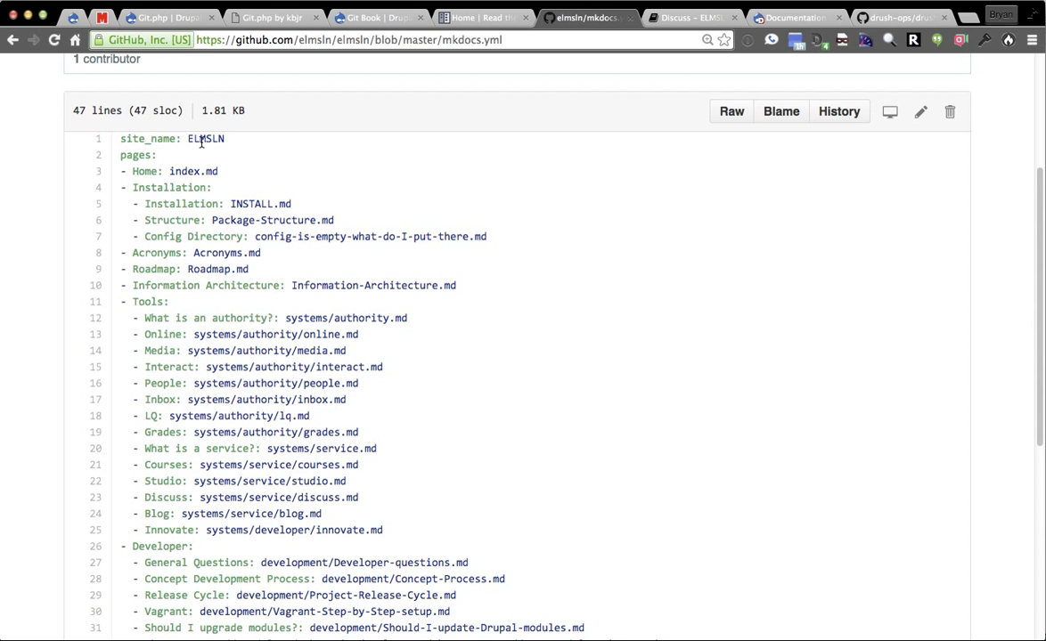
{"action": "scroll", "scroll_direction": "down", "scroll_amount": 3}
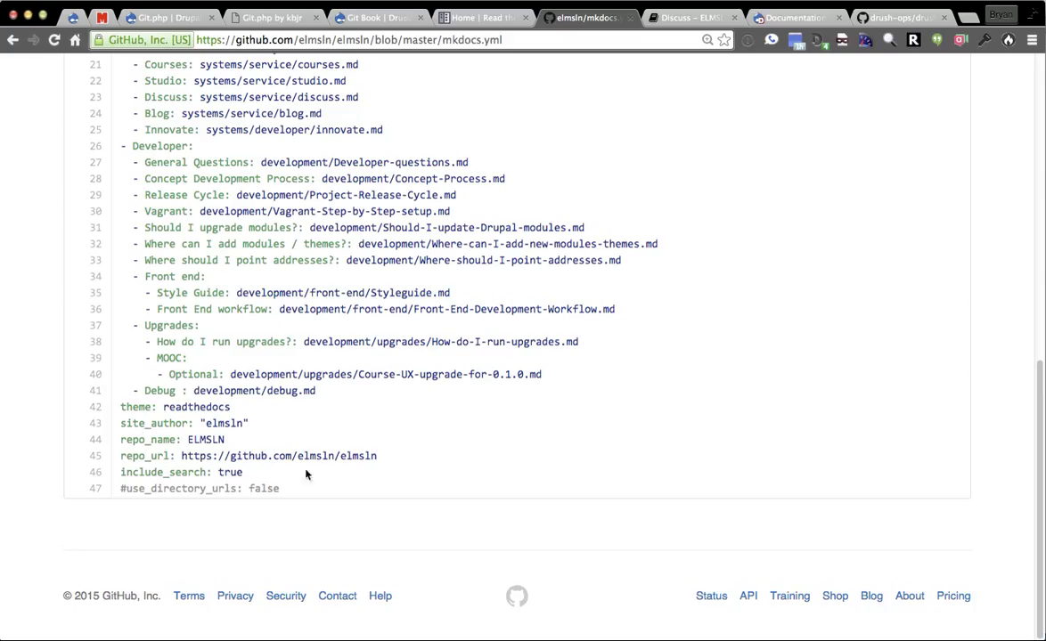
{"action": "scroll", "scroll_direction": "up", "scroll_amount": 3}
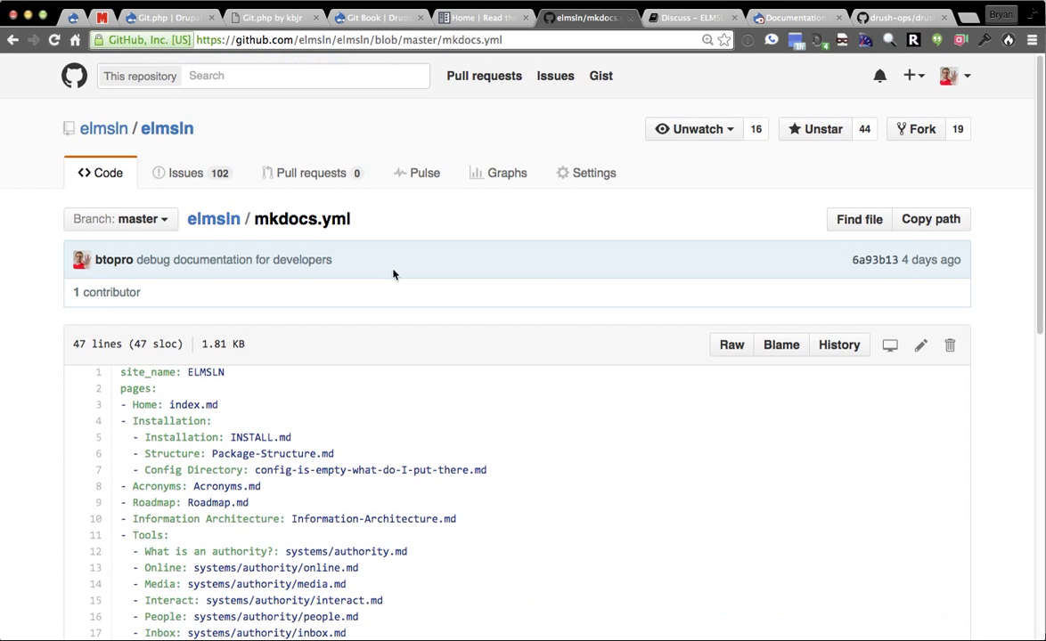
{"action": "mouse_move", "coordinate": [412, 250]}
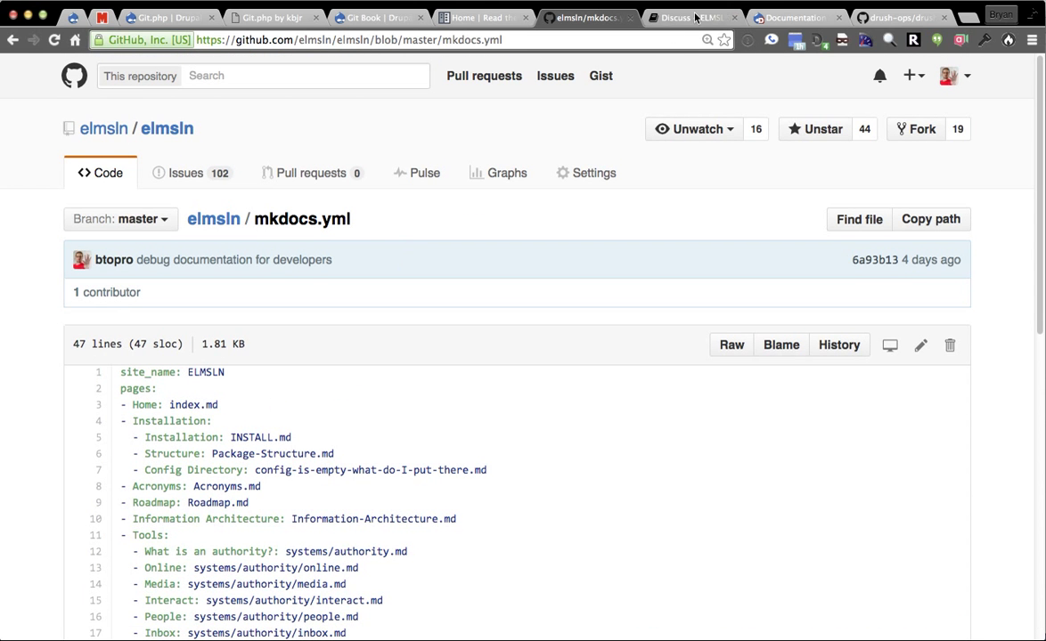
Step: Switch back to the ELMSLN course's Documentation book page tab
{"action": "left_click", "coordinate": [792, 18]}
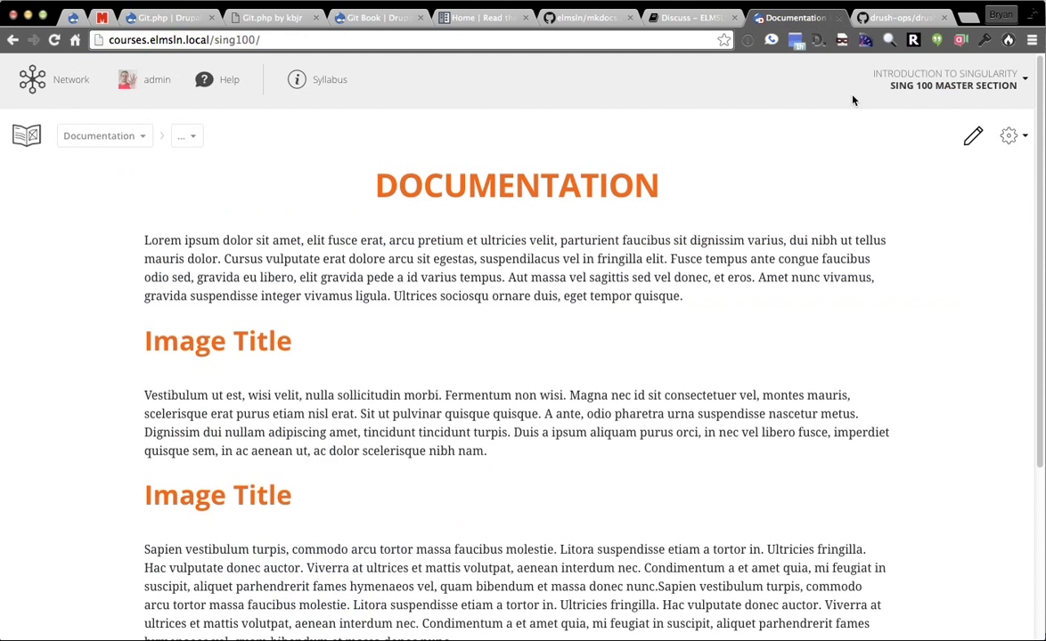
{"action": "mouse_move", "coordinate": [973, 135]}
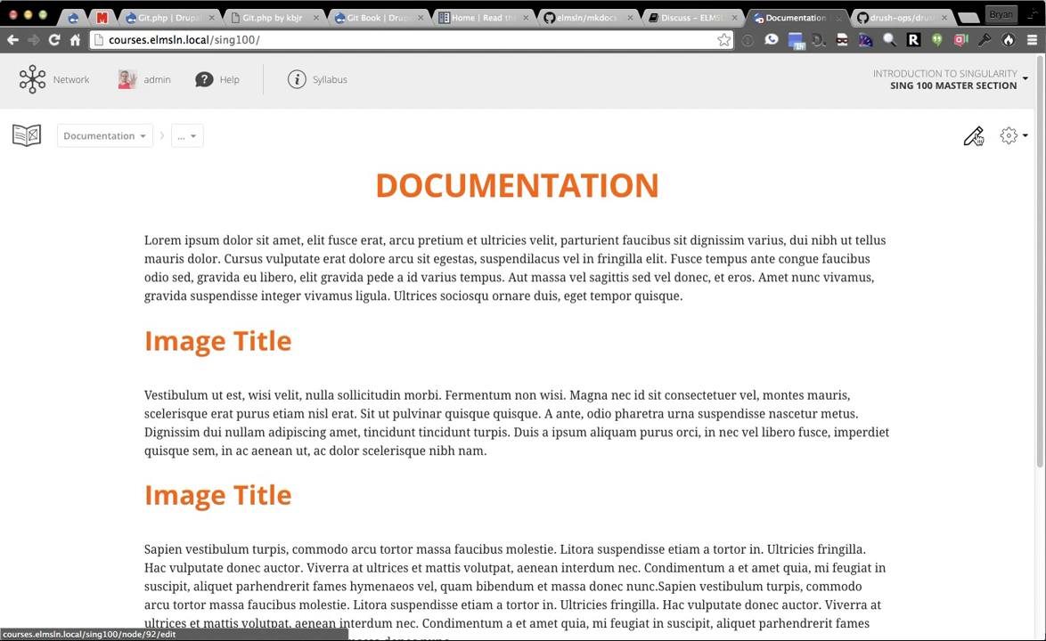
{"action": "mouse_move", "coordinate": [87, 135]}
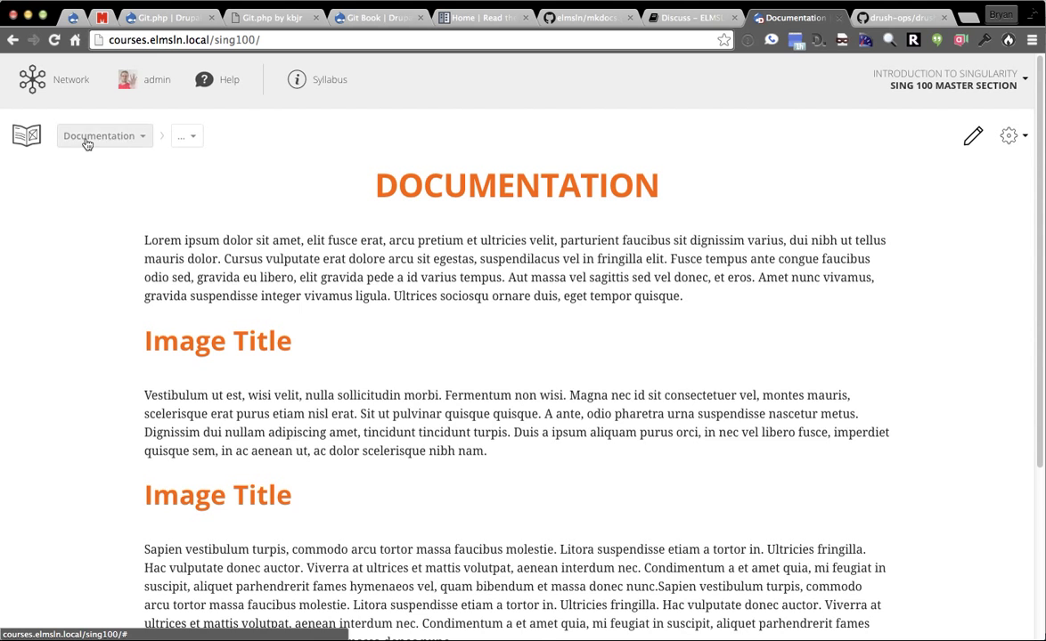